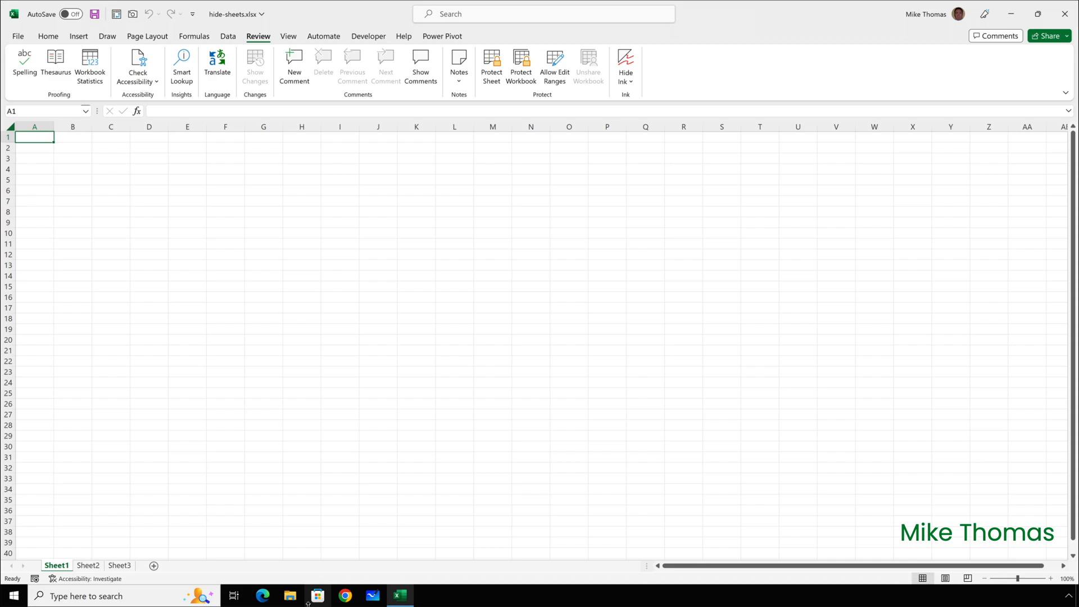
mouse_move(65, 584)
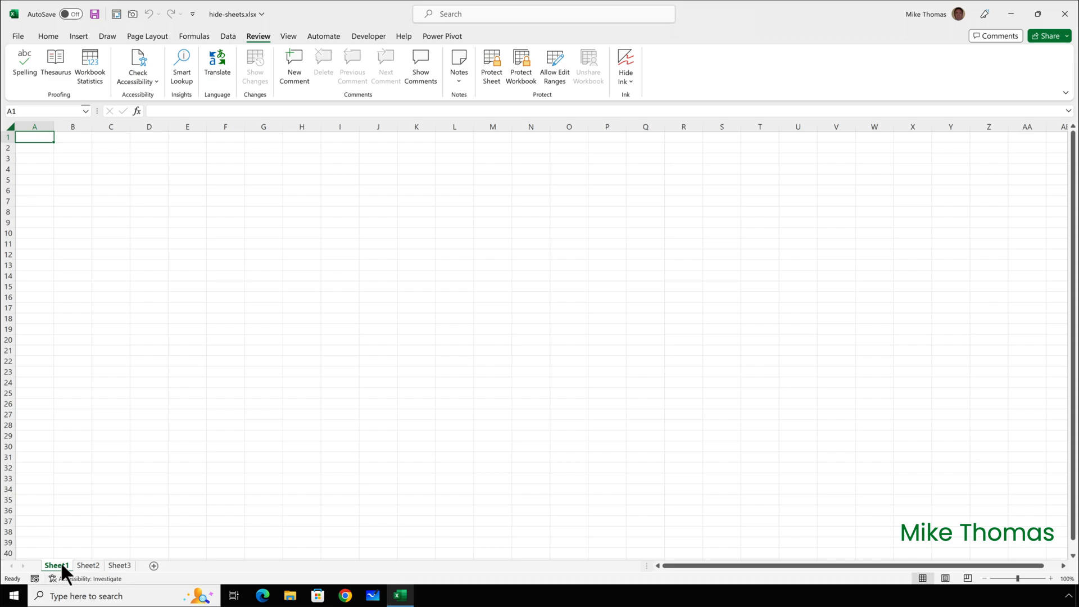
Hide Sheet1 from the sheet tab menu, then cancel restoring it from the Unhide list
right_click(56, 565)
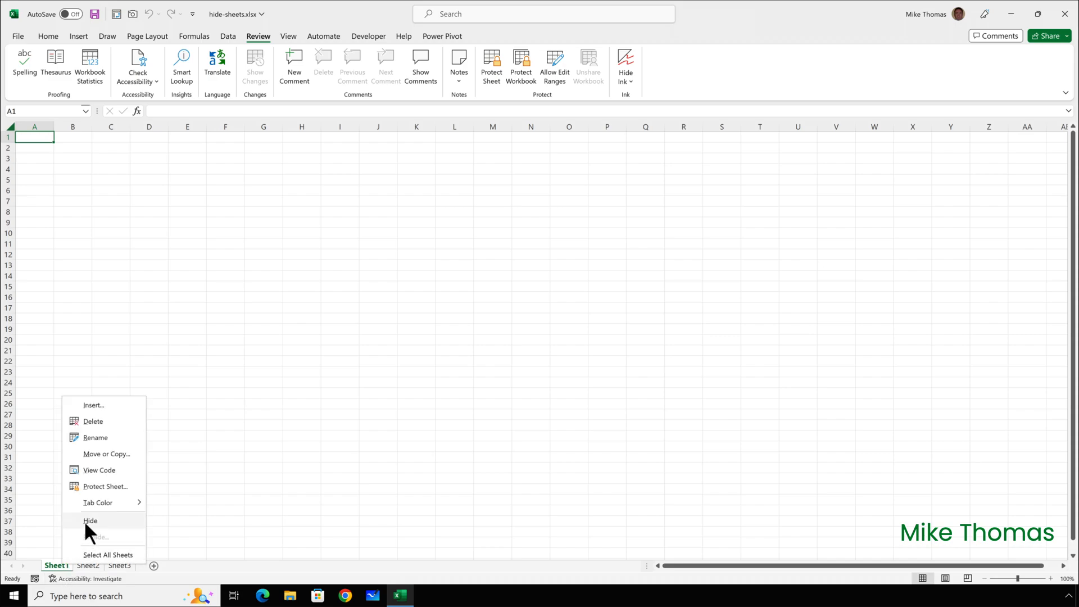
click(90, 520)
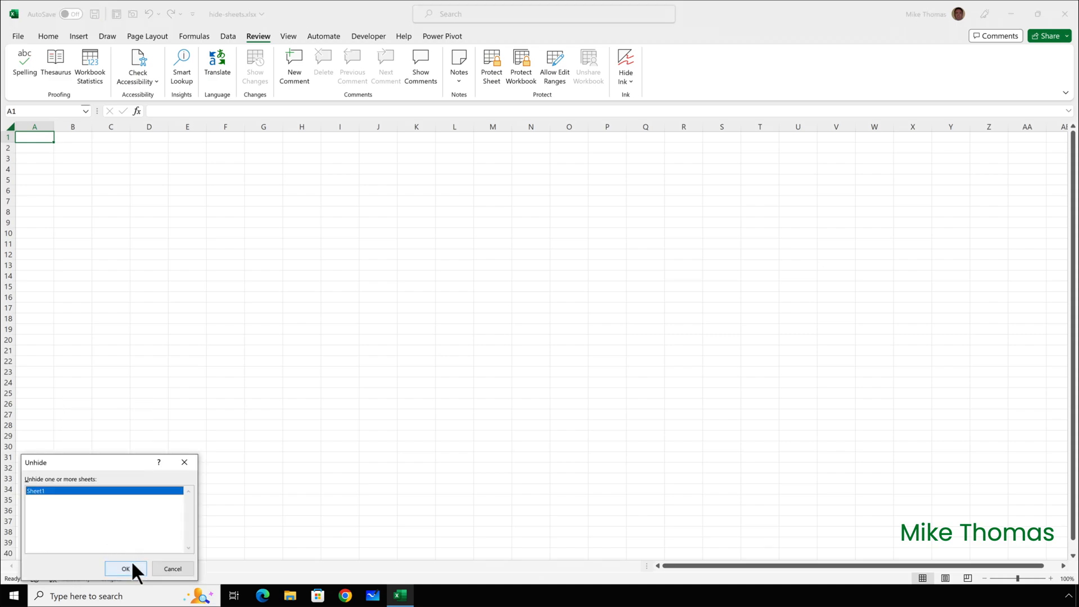
click(125, 569)
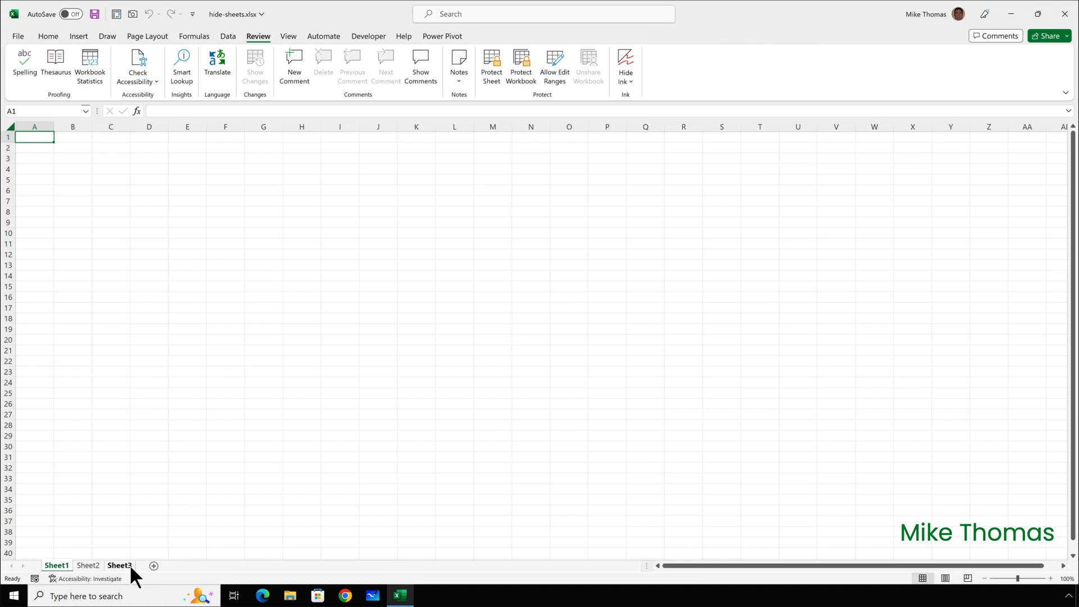
Protect the workbook structure from Review with no password
click(49, 36)
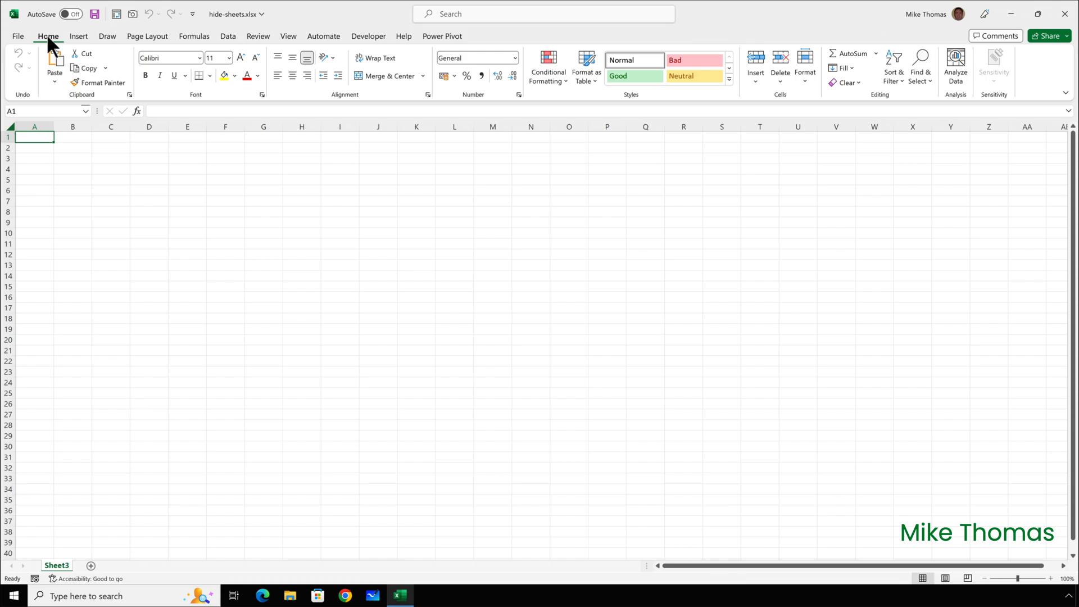
mouse_move(235, 40)
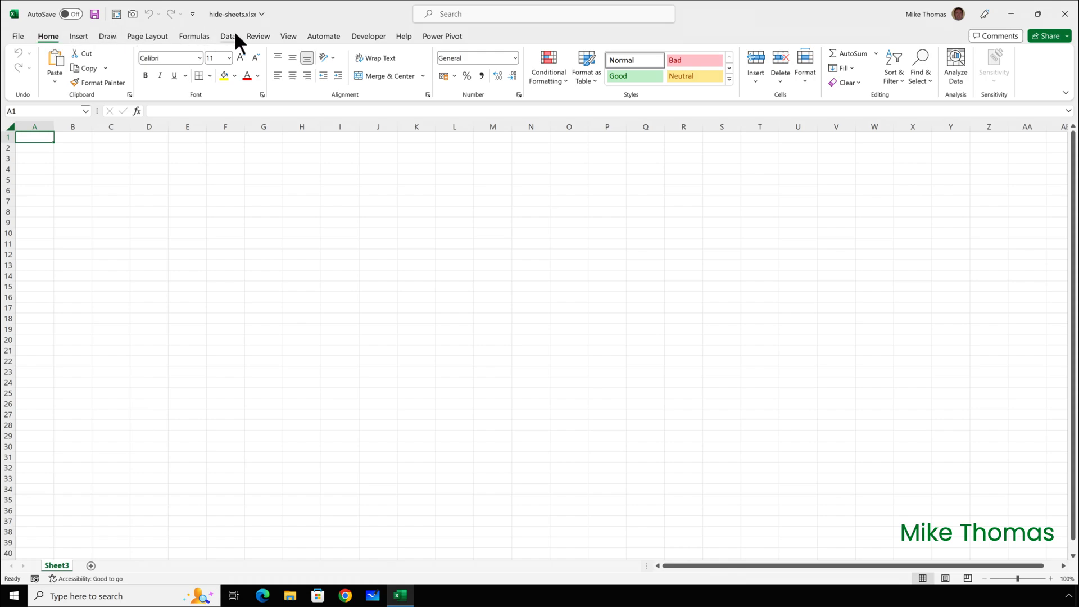
click(259, 36)
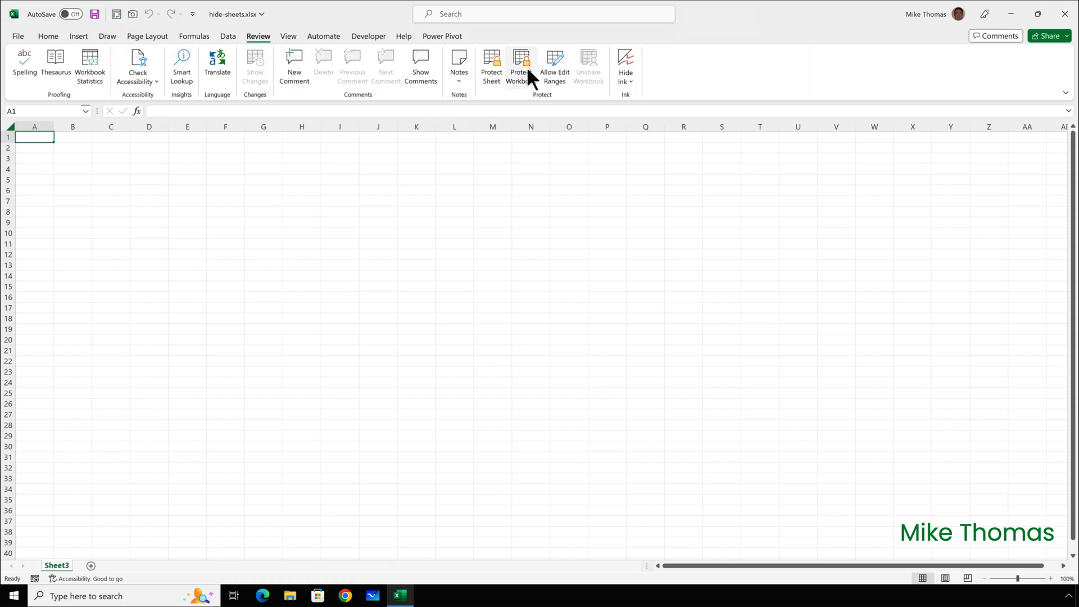
click(521, 62)
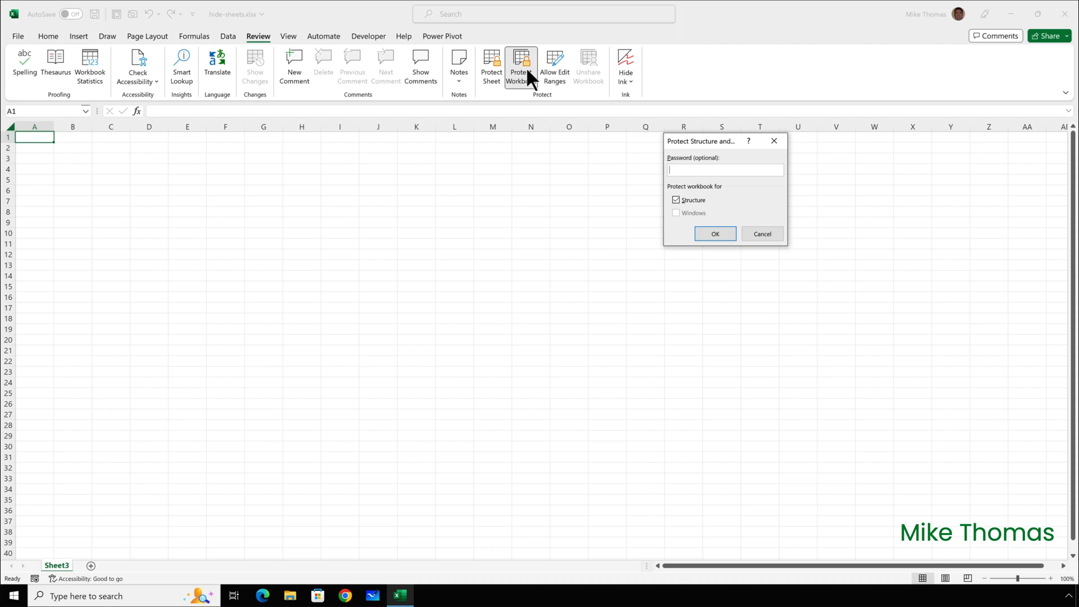
mouse_move(584, 88)
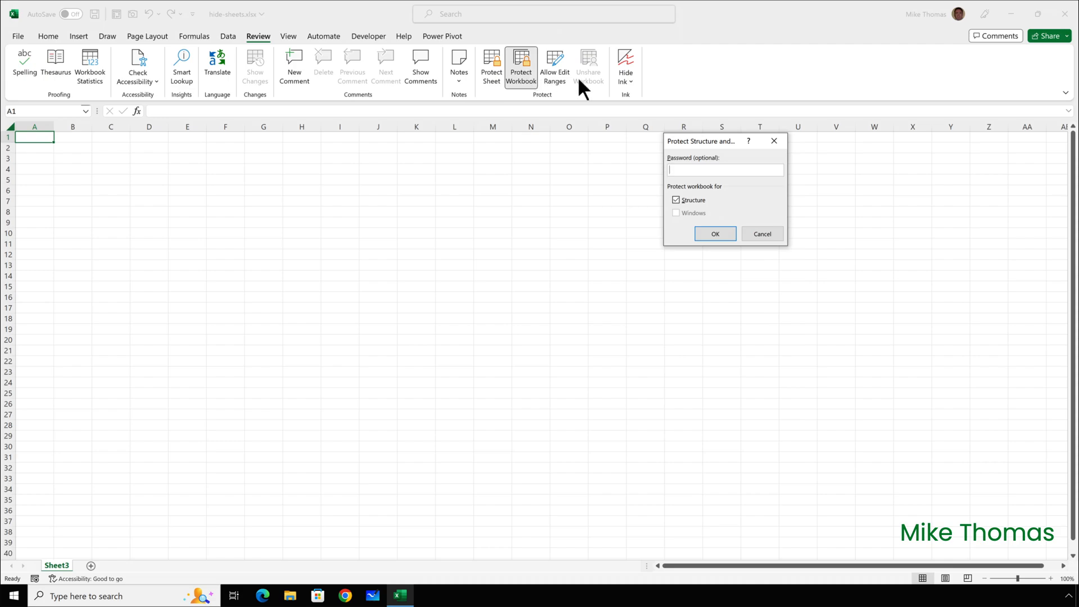
click(715, 234)
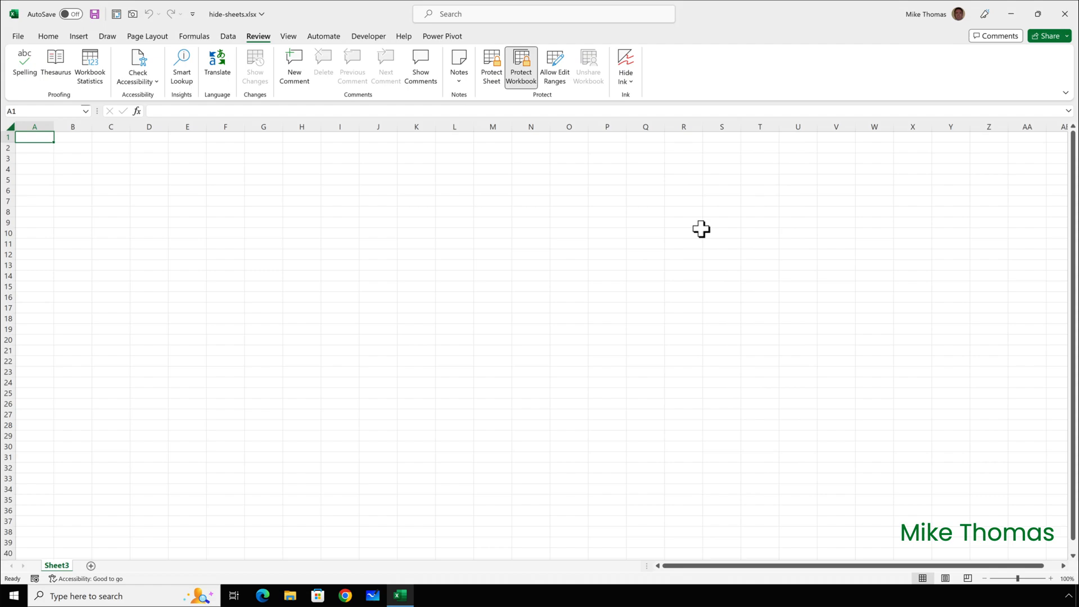
mouse_move(143, 526)
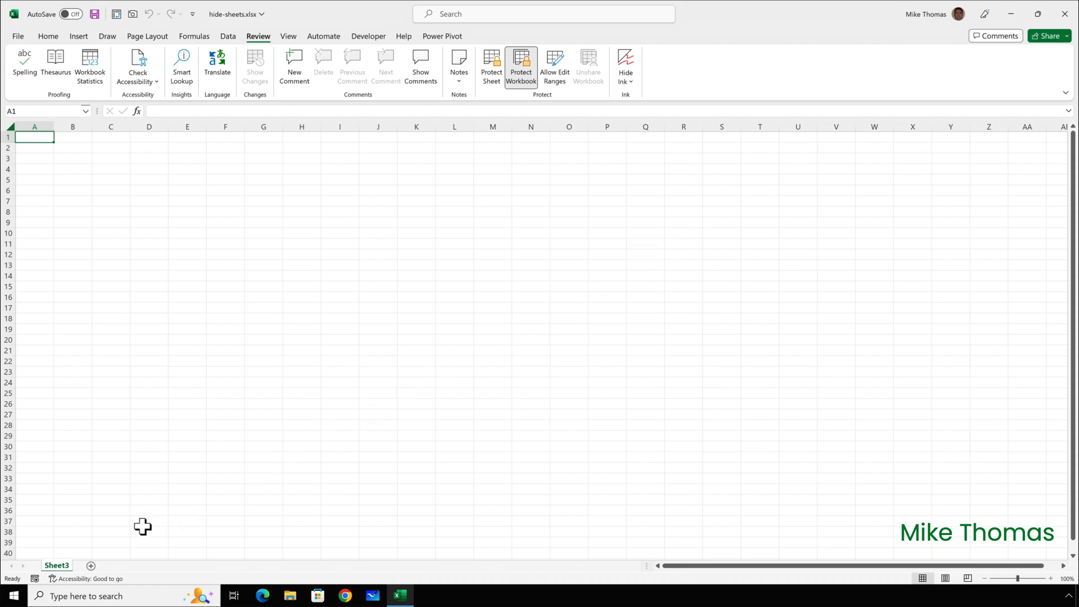
Check Sheet3's tab menu, unprotect the structure, then view and cancel the Unhide list
right_click(56, 566)
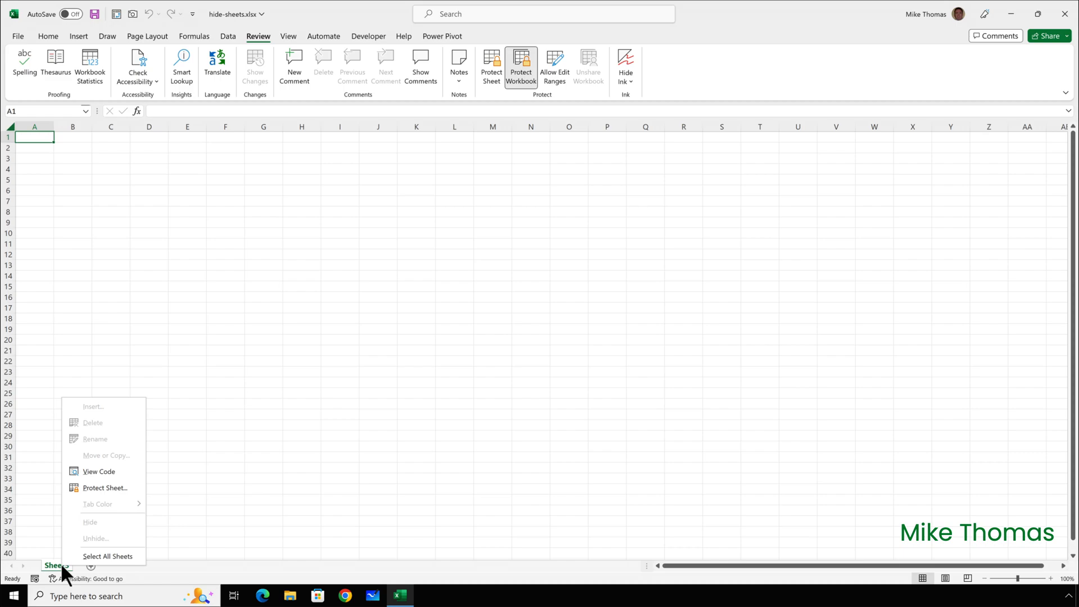
mouse_move(49, 145)
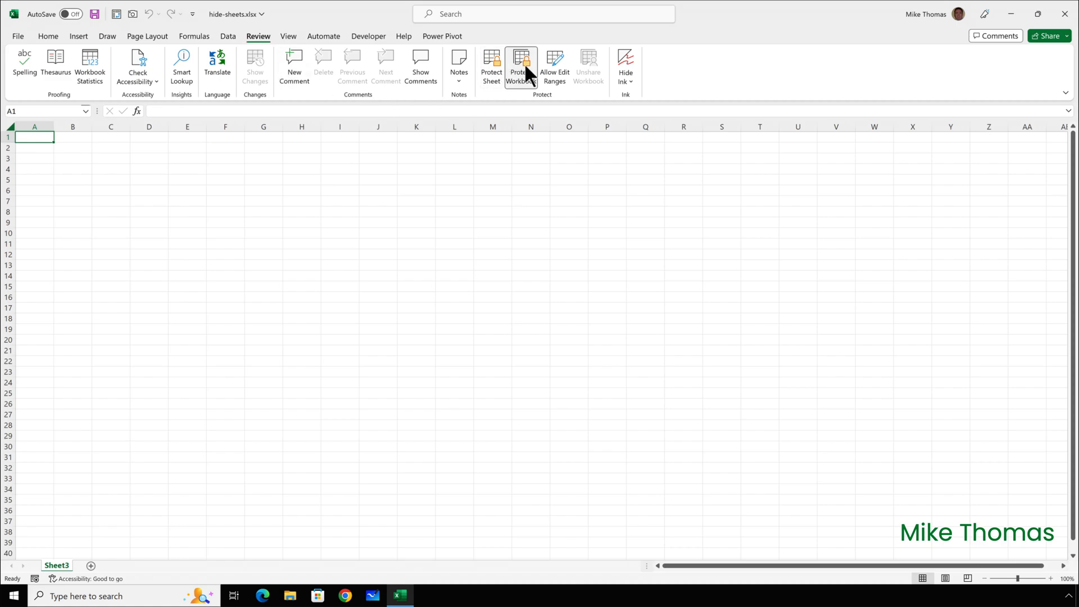
mouse_move(304, 465)
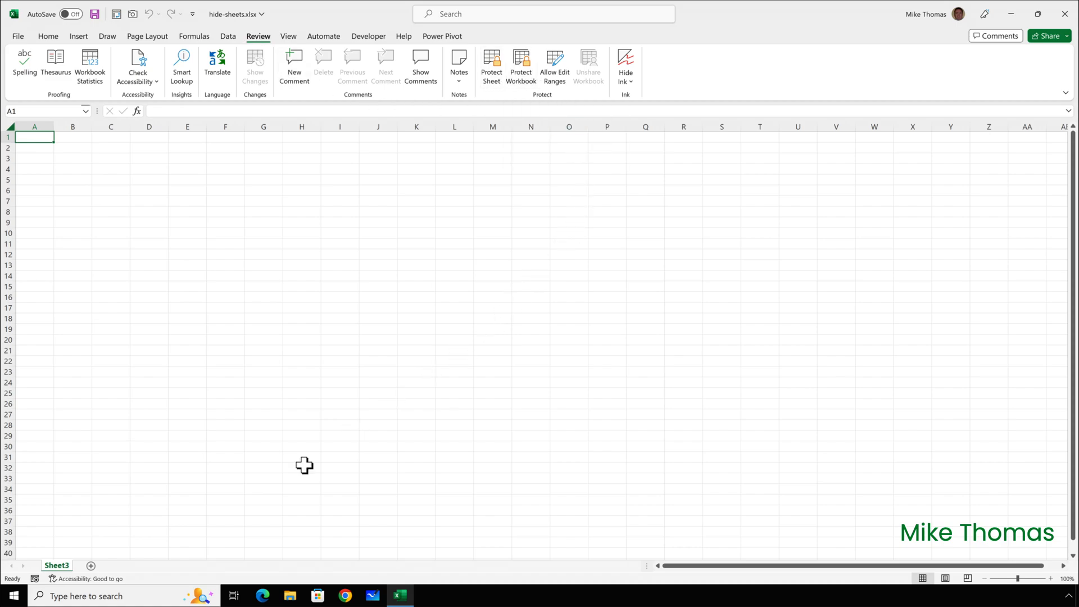
right_click(57, 566)
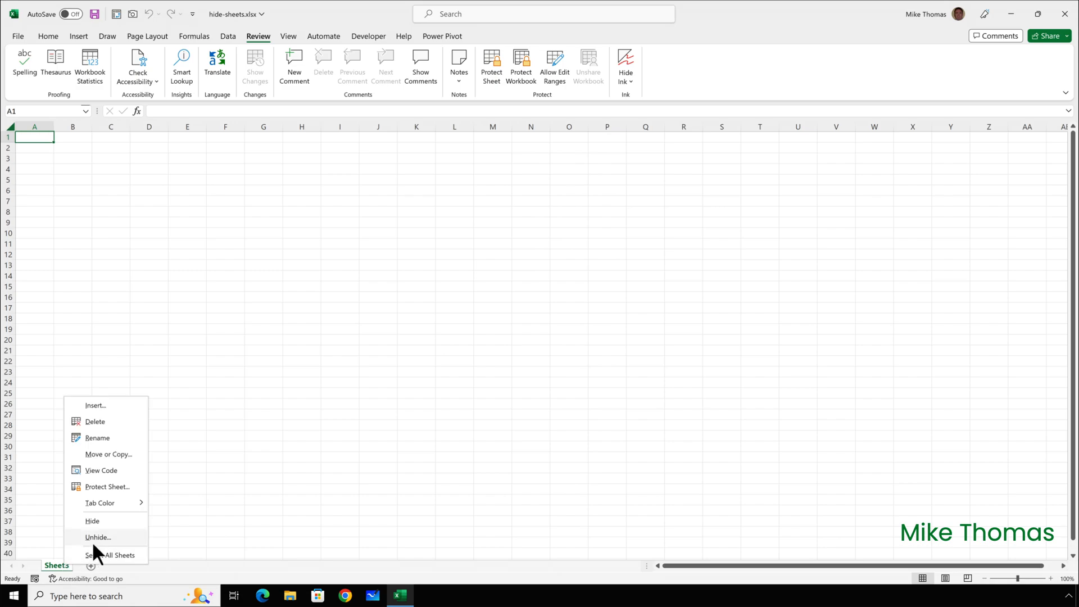
click(98, 540)
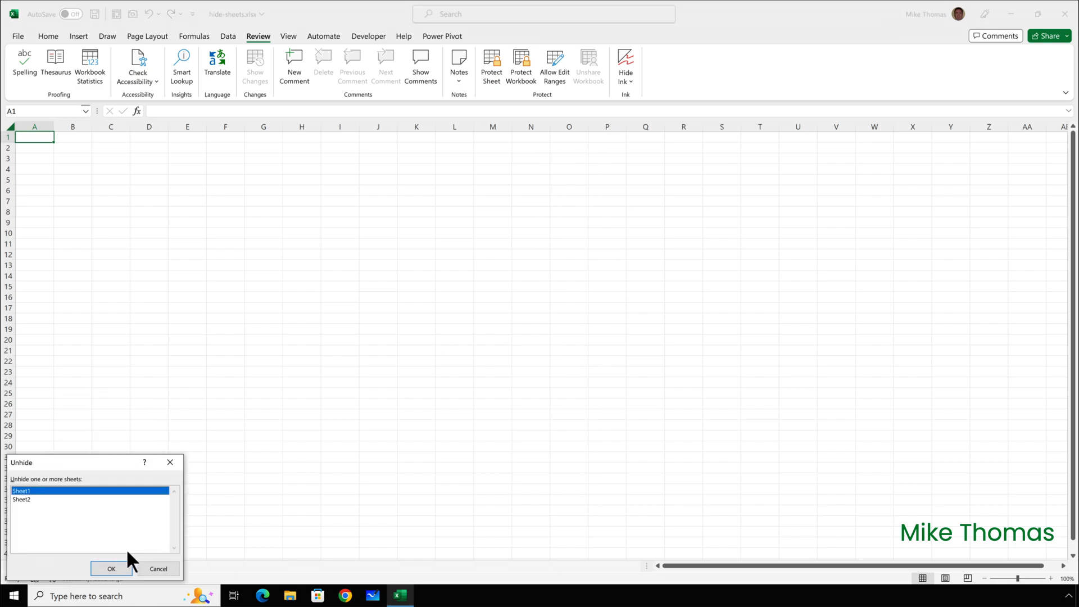
click(111, 569)
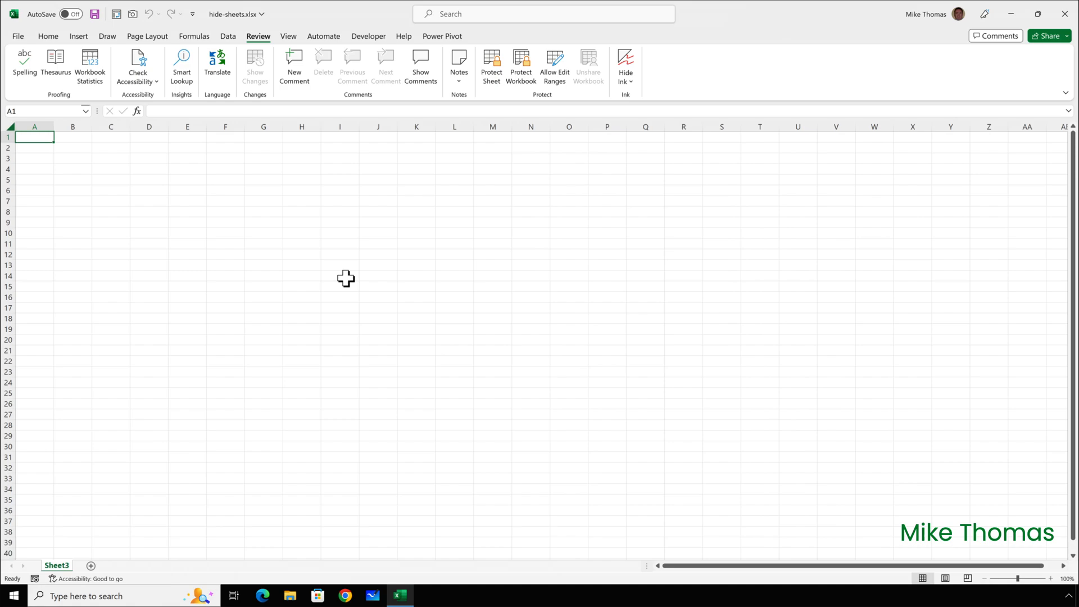
mouse_move(353, 268)
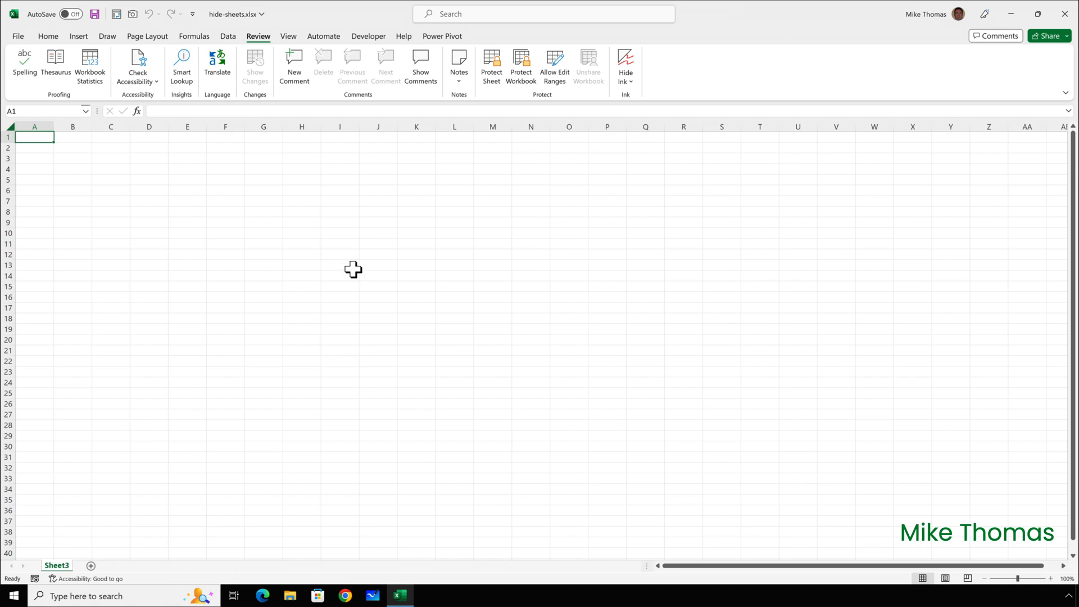
mouse_move(520, 65)
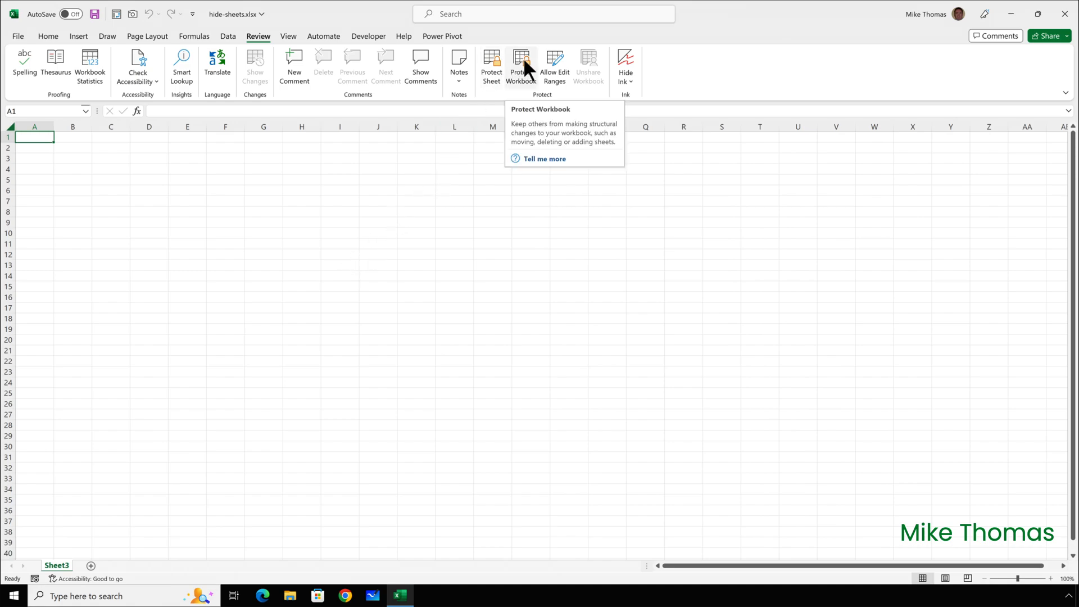
Protect the workbook structure with a password, then remove the protection again
click(520, 65)
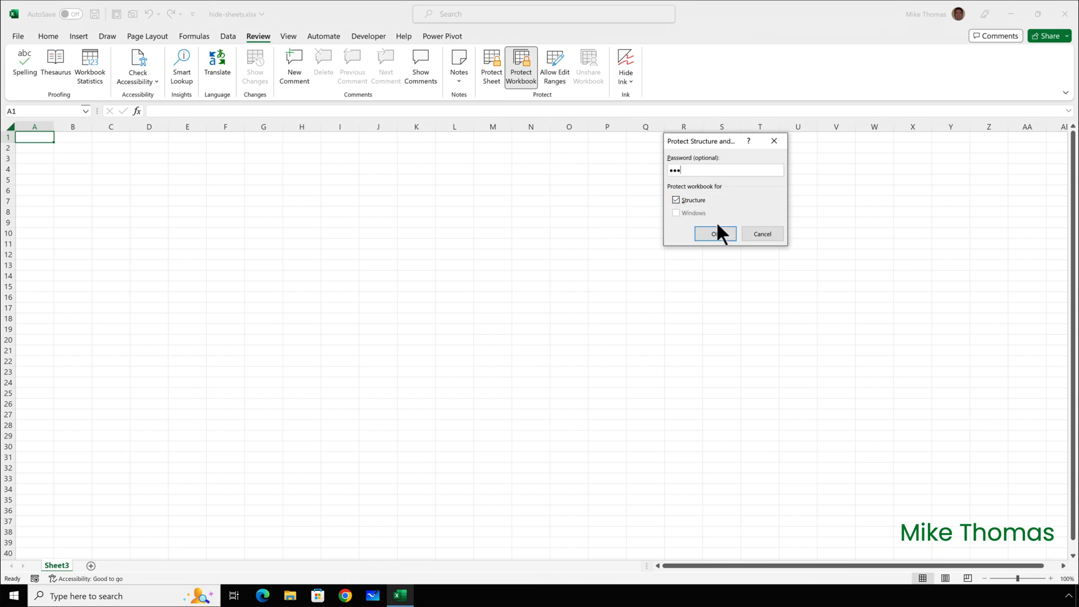
click(713, 234)
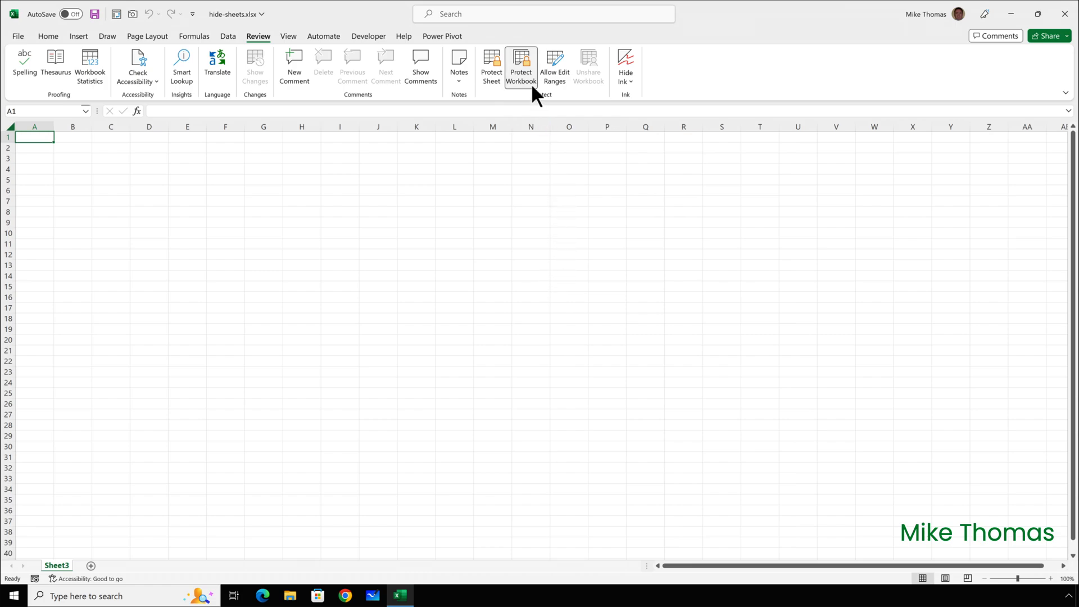
mouse_move(520, 66)
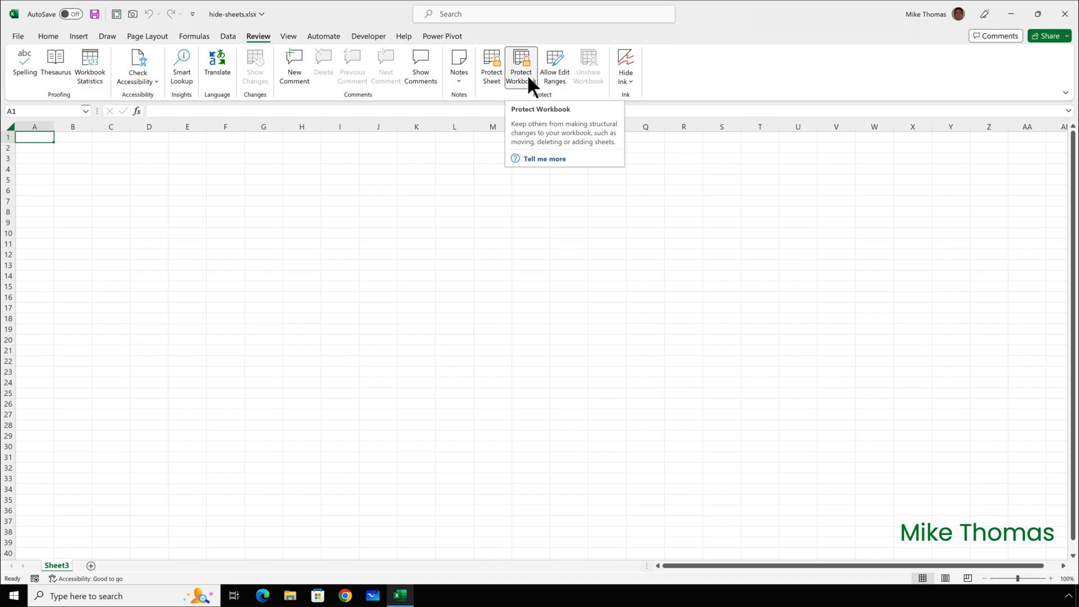
click(521, 66)
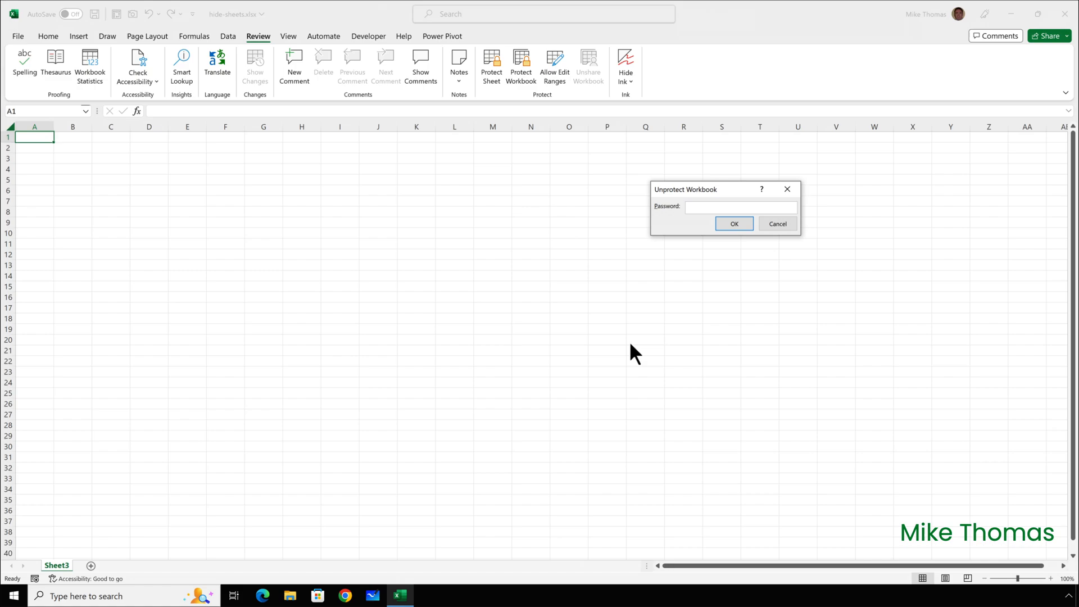
click(740, 207)
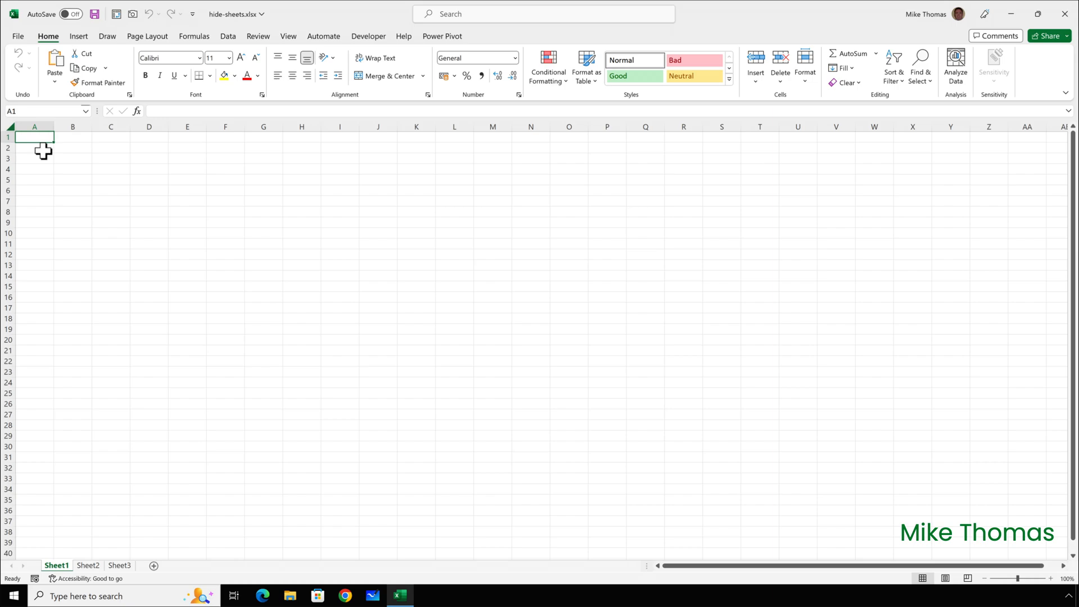
Bring up the VBA editor from the Developer tab with Alt+F11
click(369, 36)
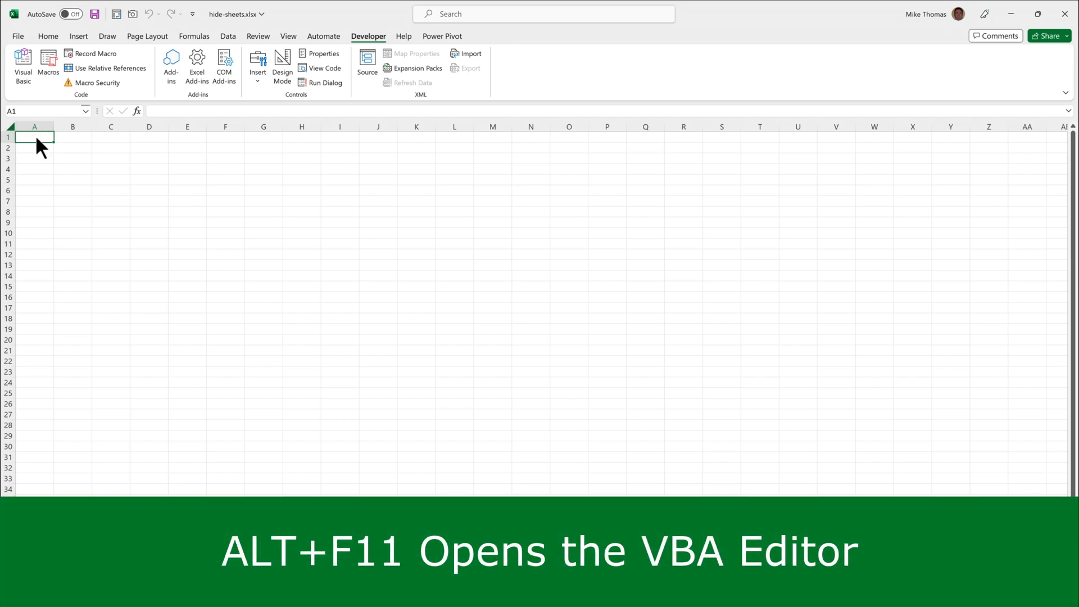
key(alt+f11)
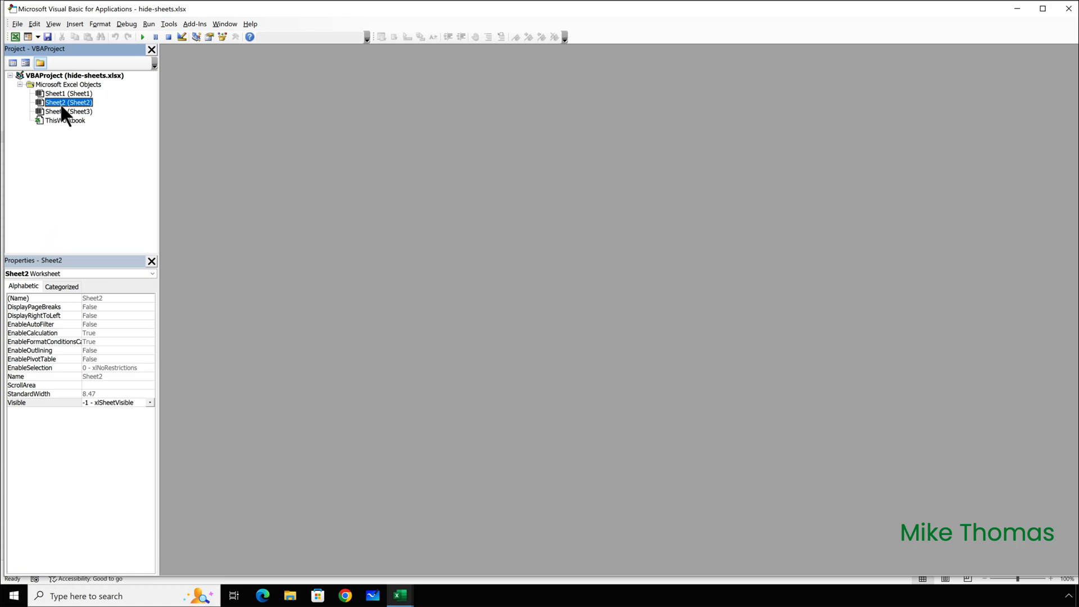
Inspect the Visible property of Sheet1, Sheet2 and Sheet3, leaving Sheet3 visible
click(66, 93)
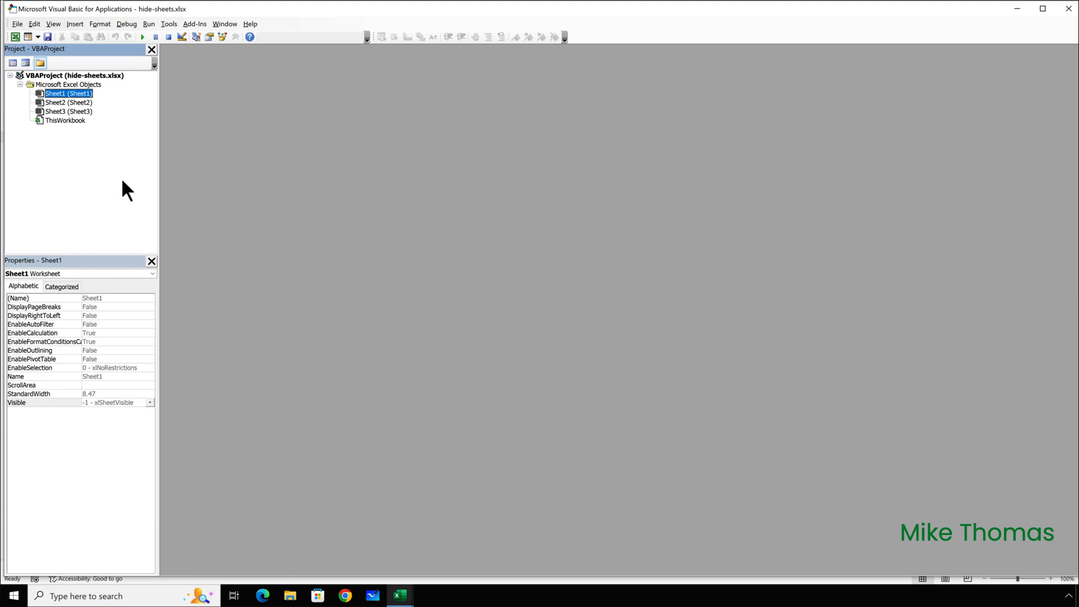
click(149, 402)
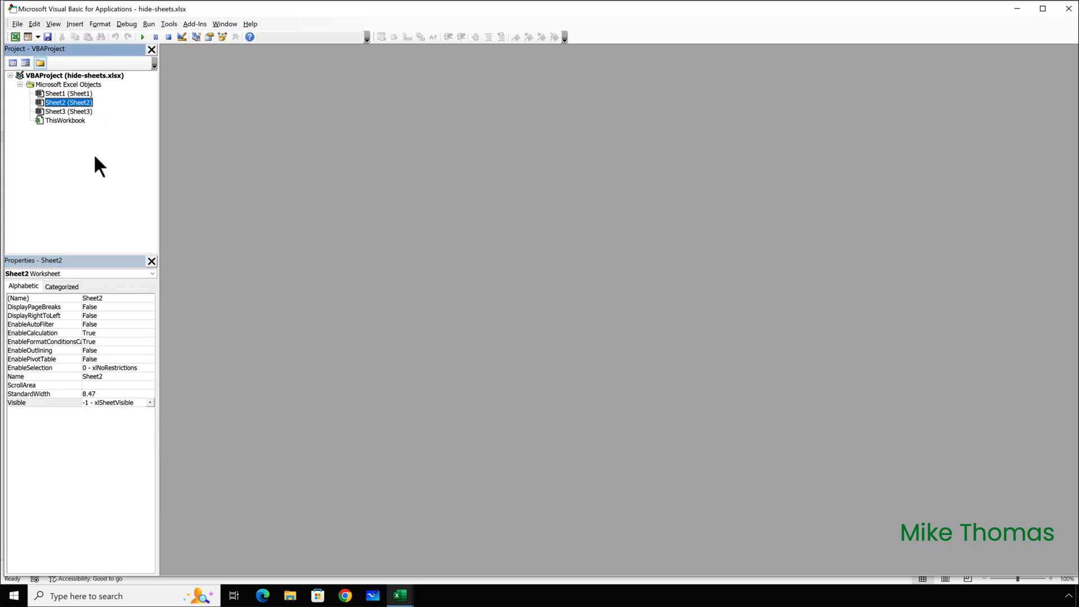
click(150, 402)
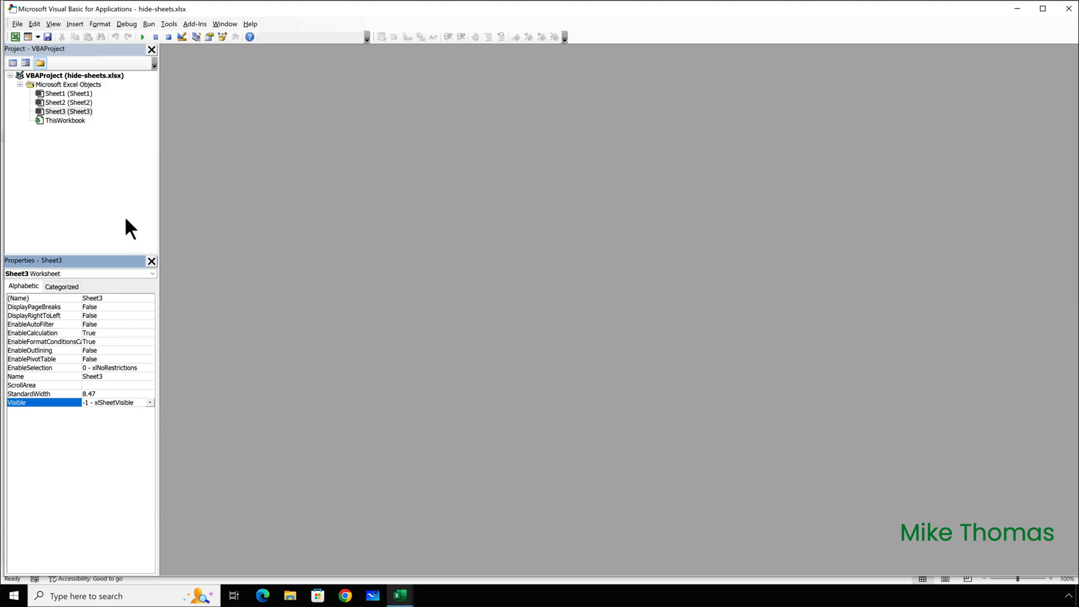
click(67, 111)
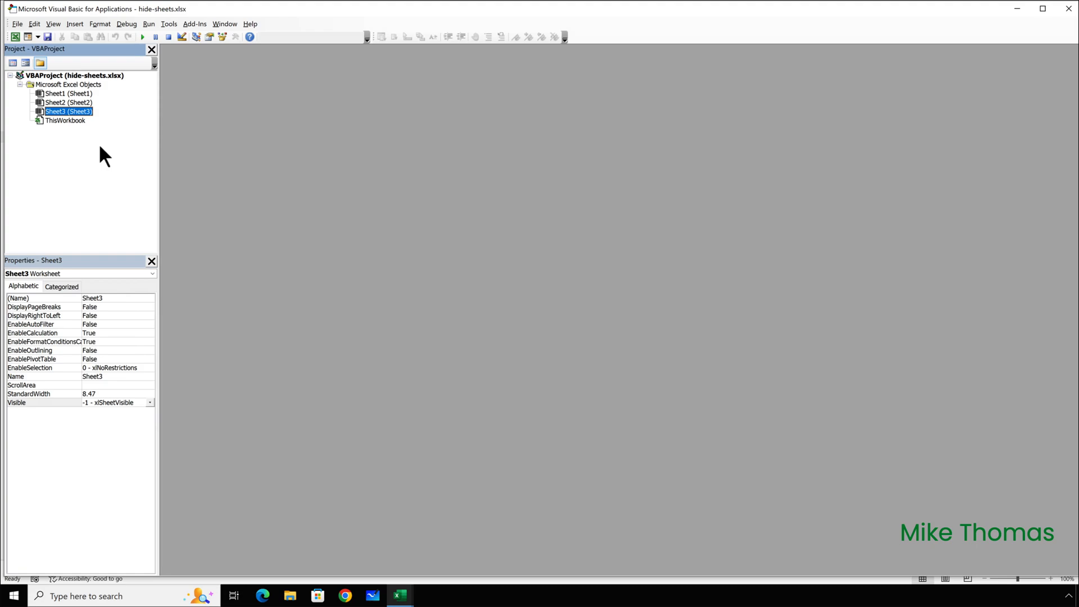
click(149, 403)
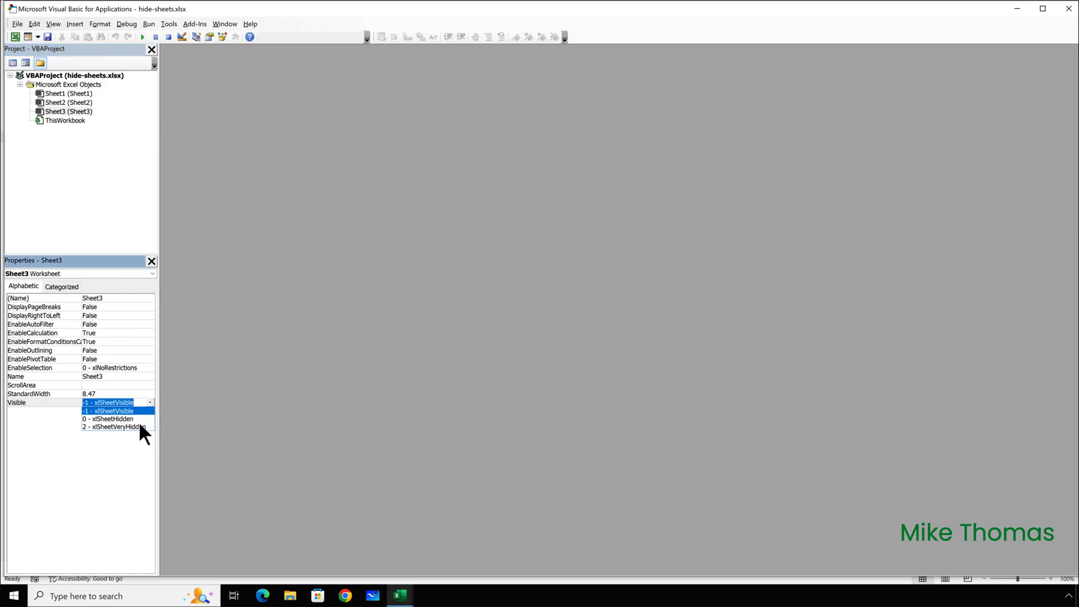
click(108, 410)
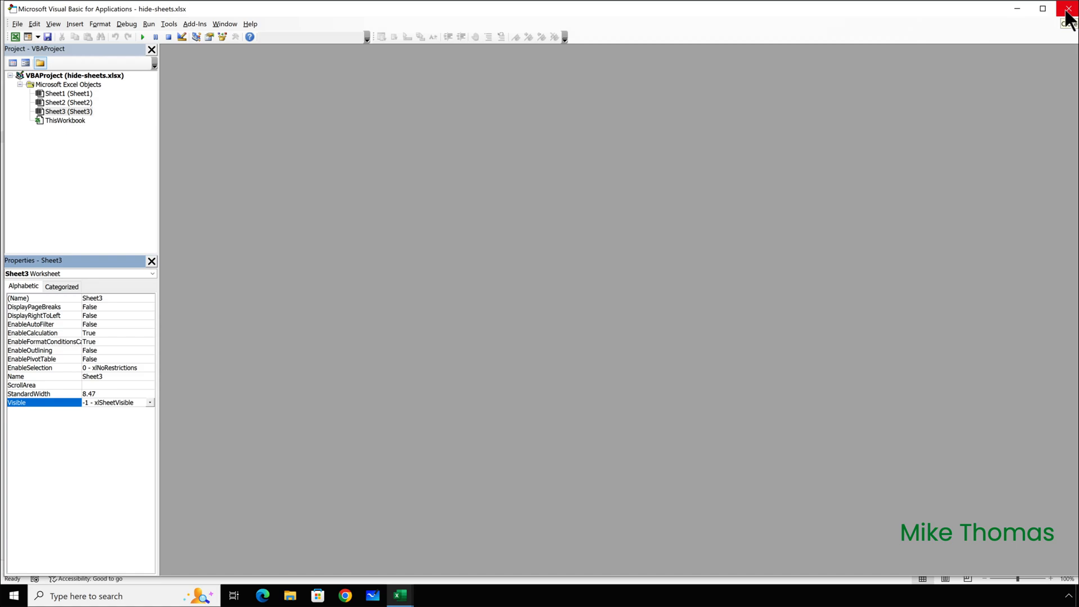
mouse_move(1008, 78)
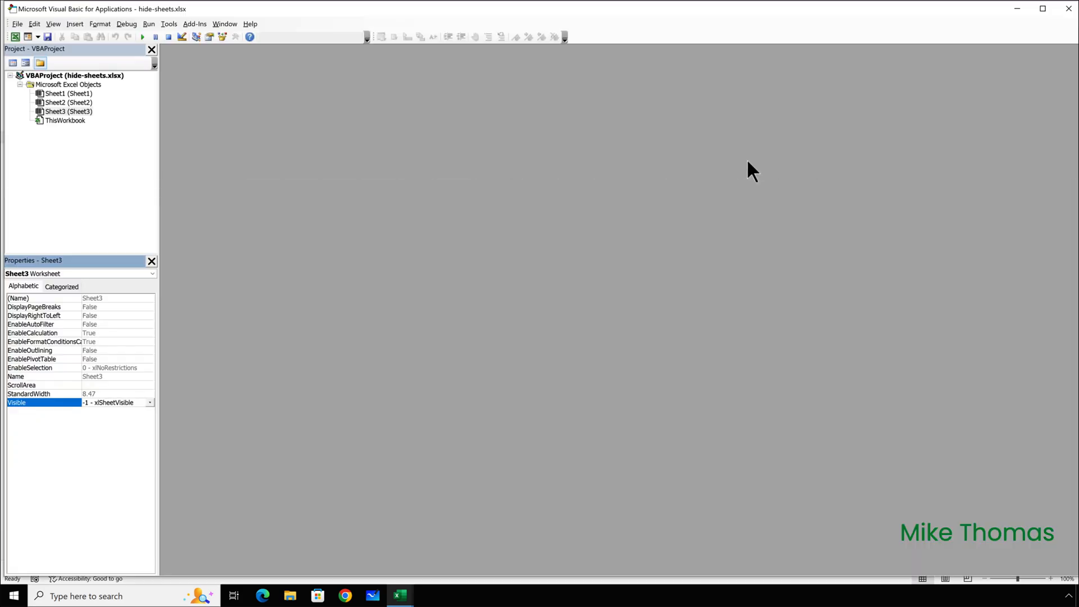
Set Sheet1's Visible property to 2 - xlSheetVeryHidden
click(65, 93)
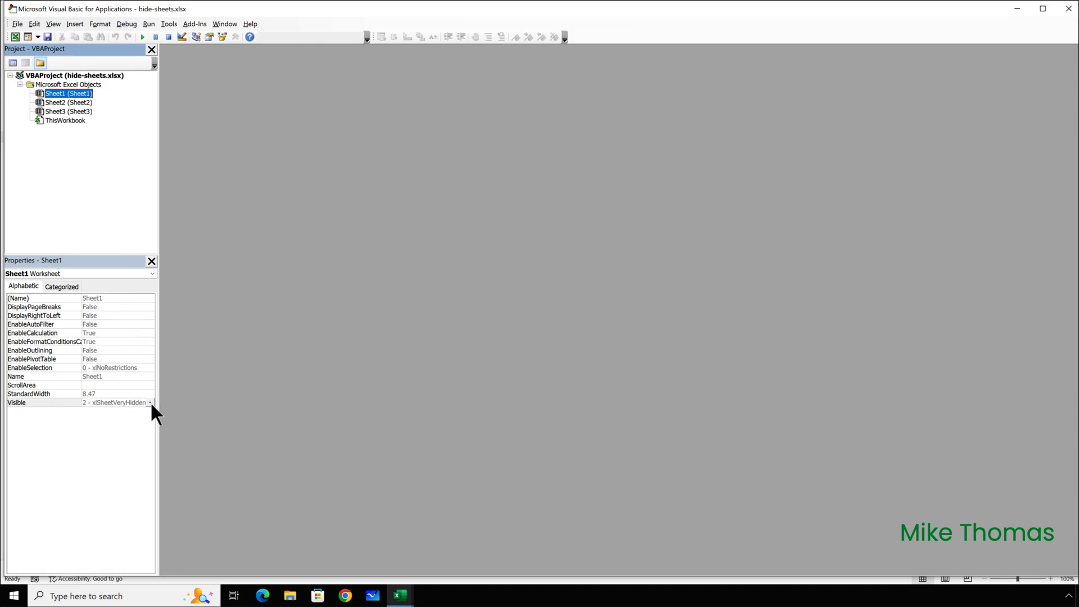
click(150, 403)
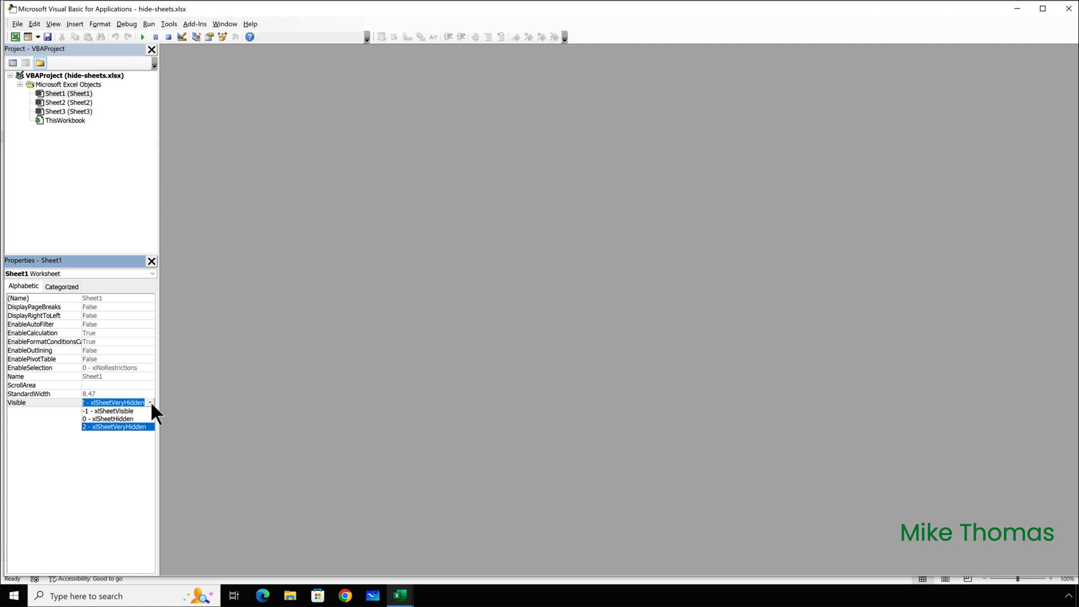
click(114, 427)
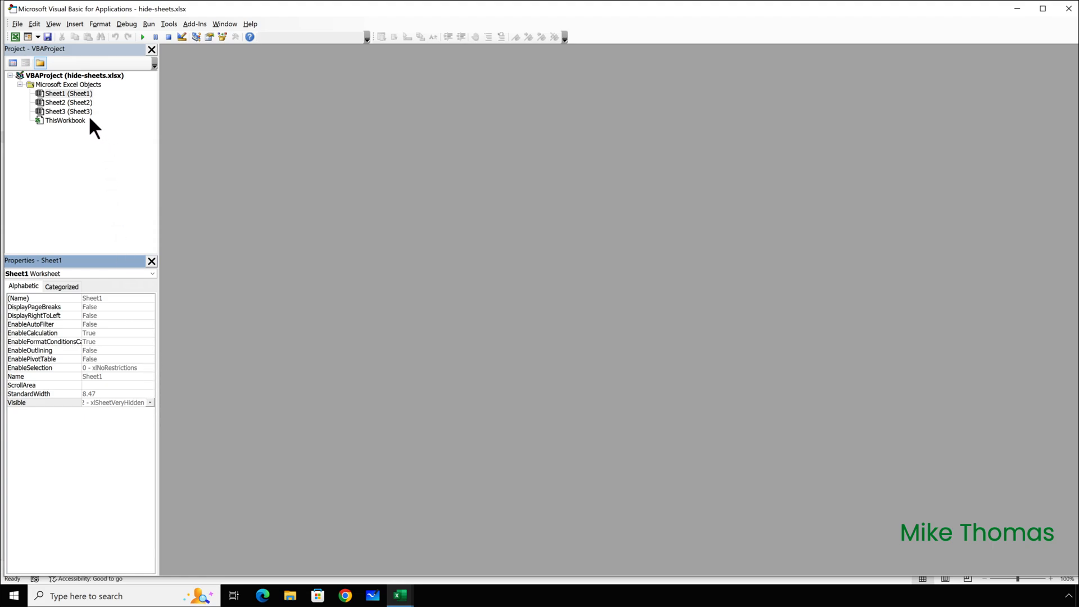
Write an empty Sub Demo procedure in Sheet3's code module
double_click(68, 111)
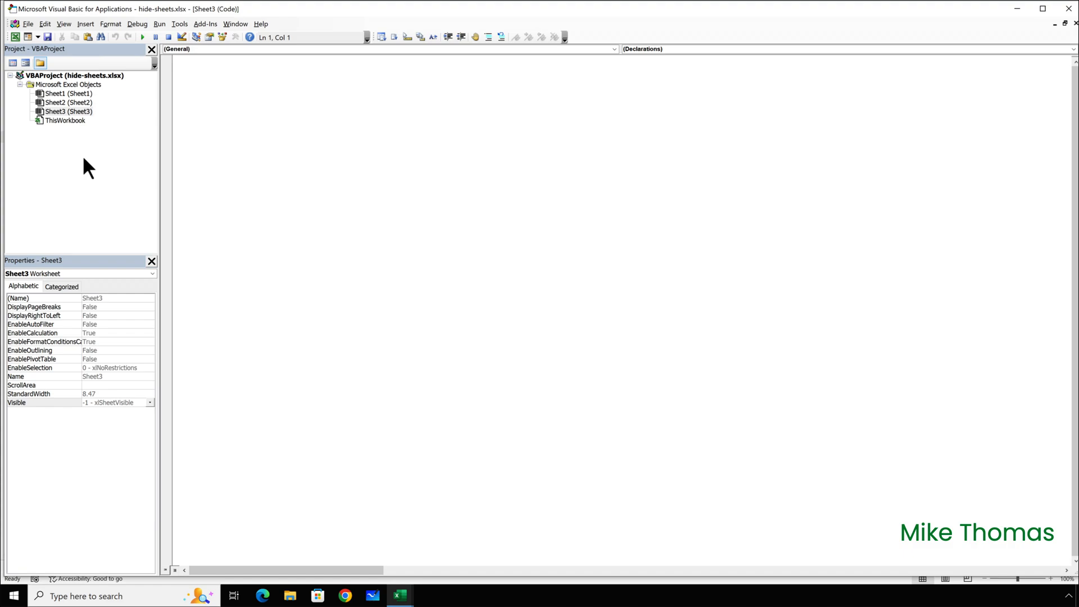
click(215, 93)
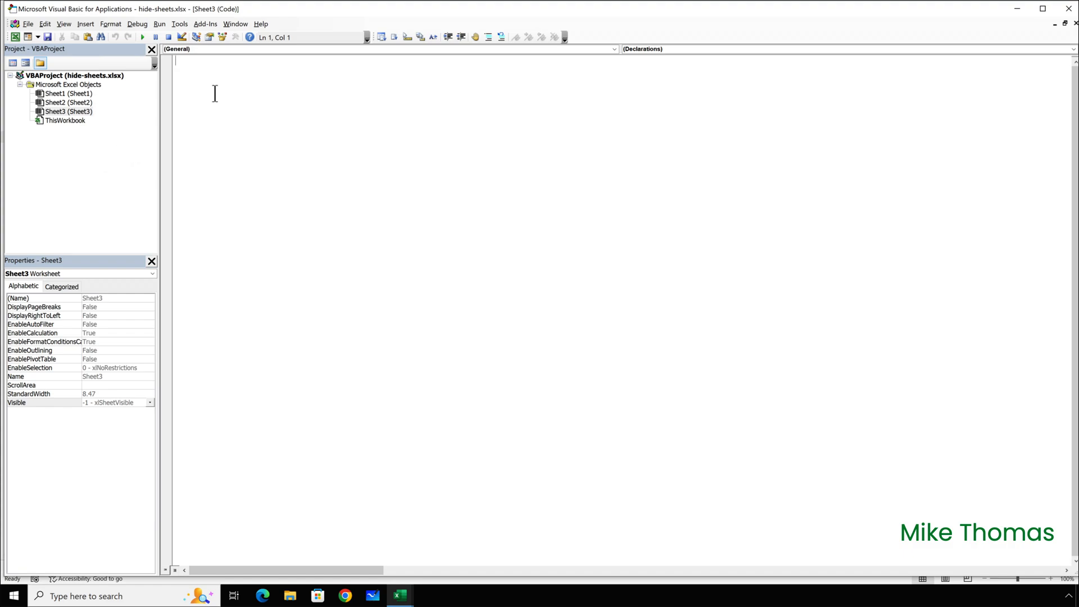
text(Sub)
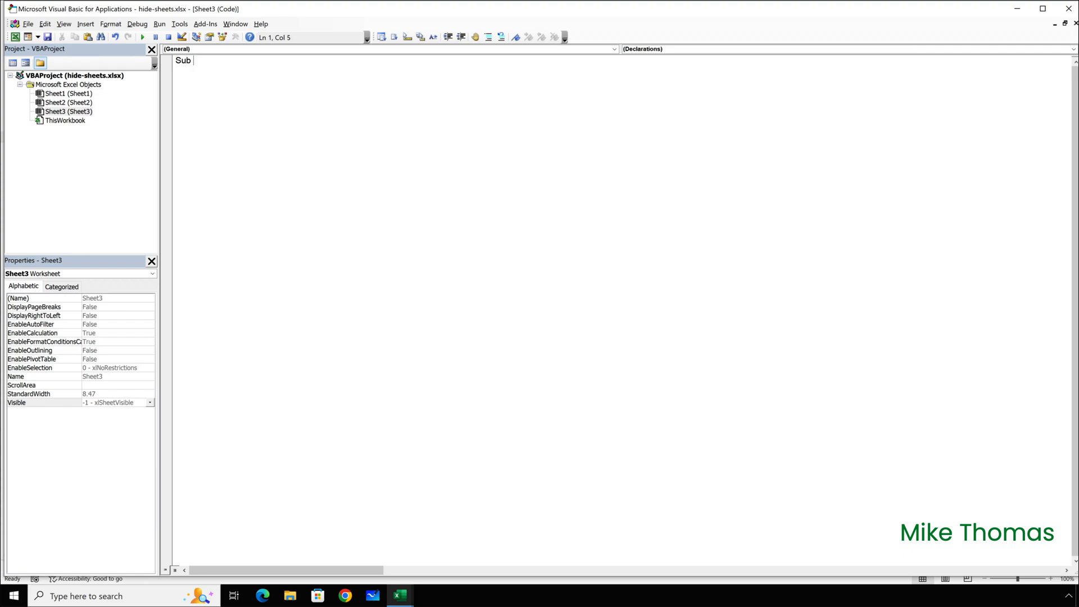
text(Demo()
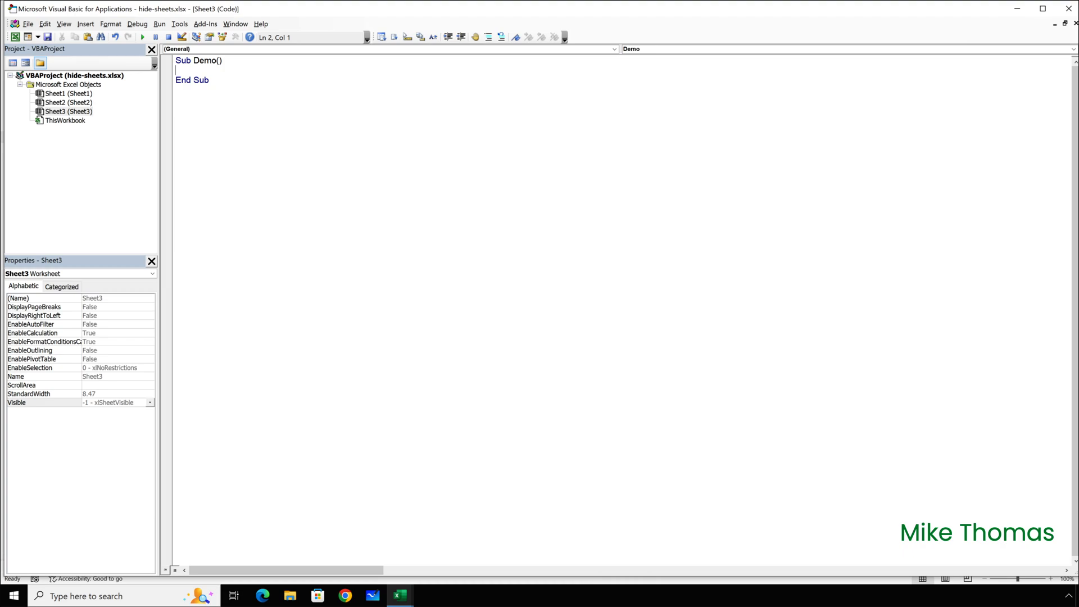
In VBAProject Properties, tick Lock project for viewing with a password and confirm
click(179, 24)
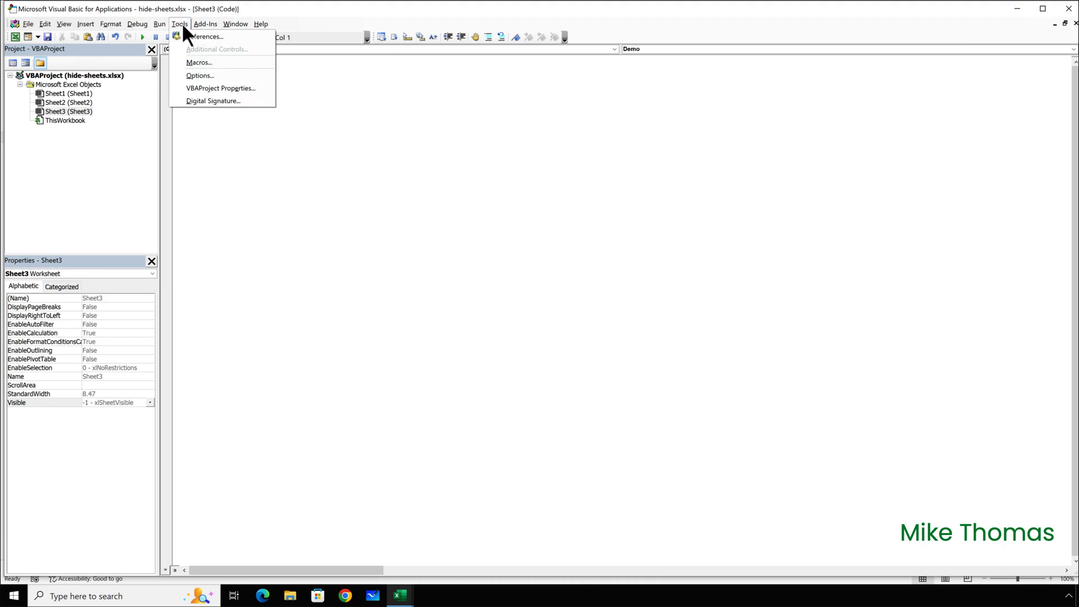
mouse_move(221, 88)
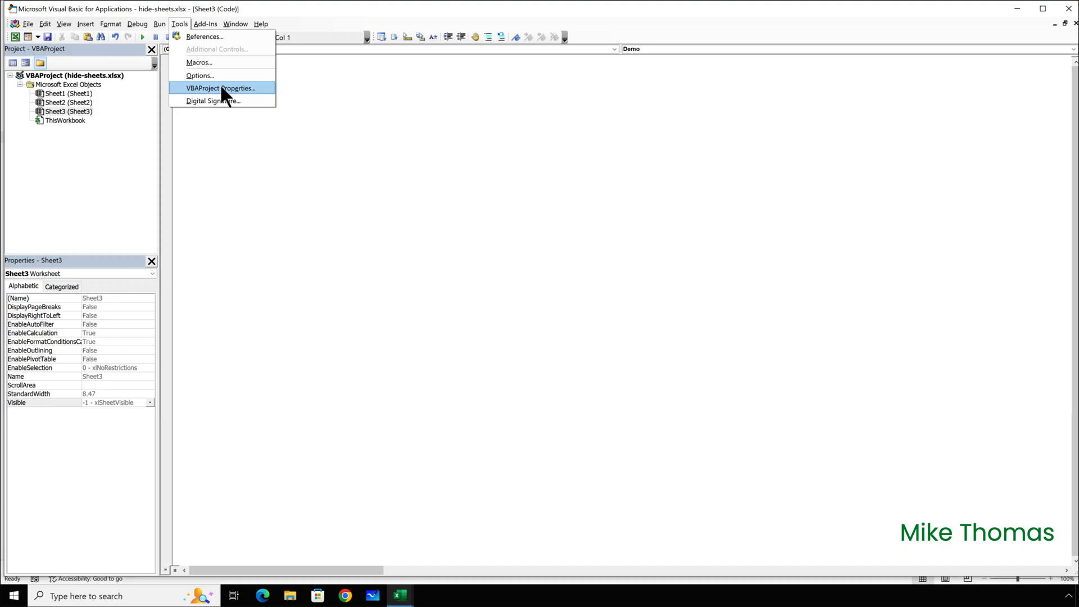
click(220, 88)
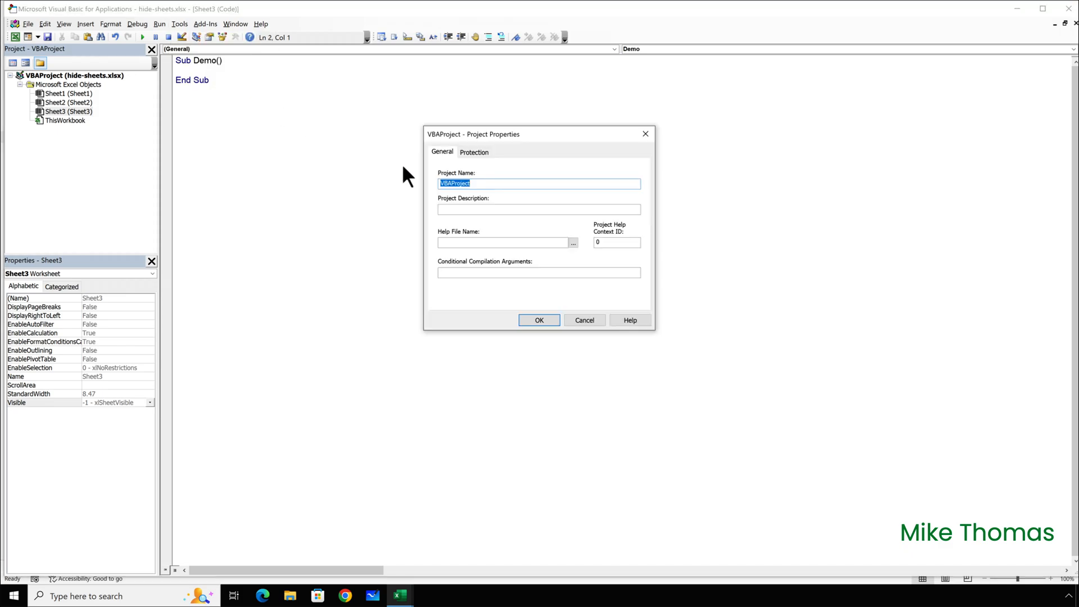
click(474, 152)
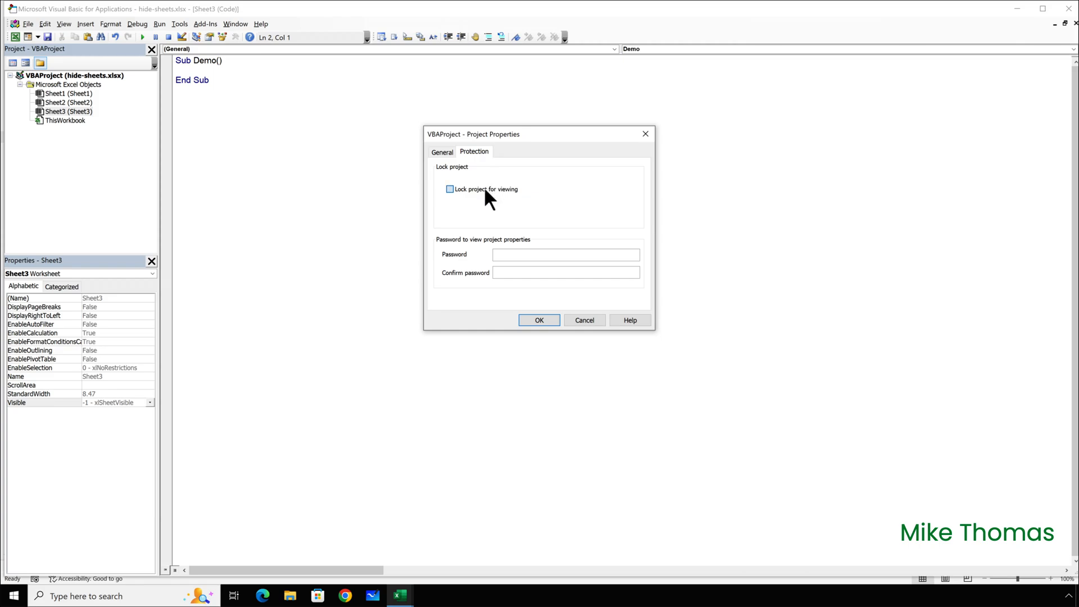
click(450, 189)
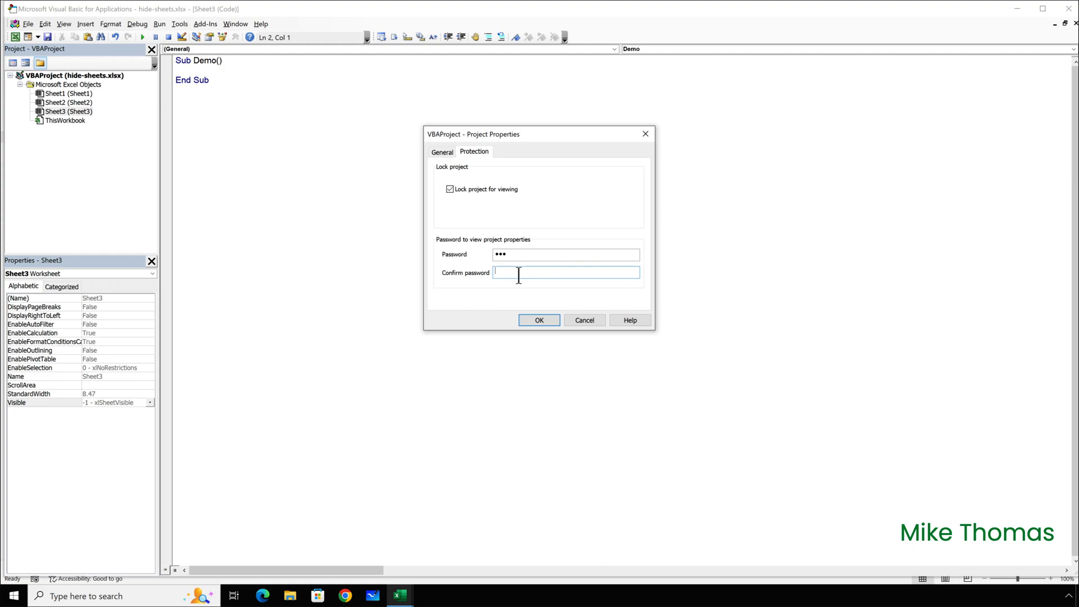
click(538, 319)
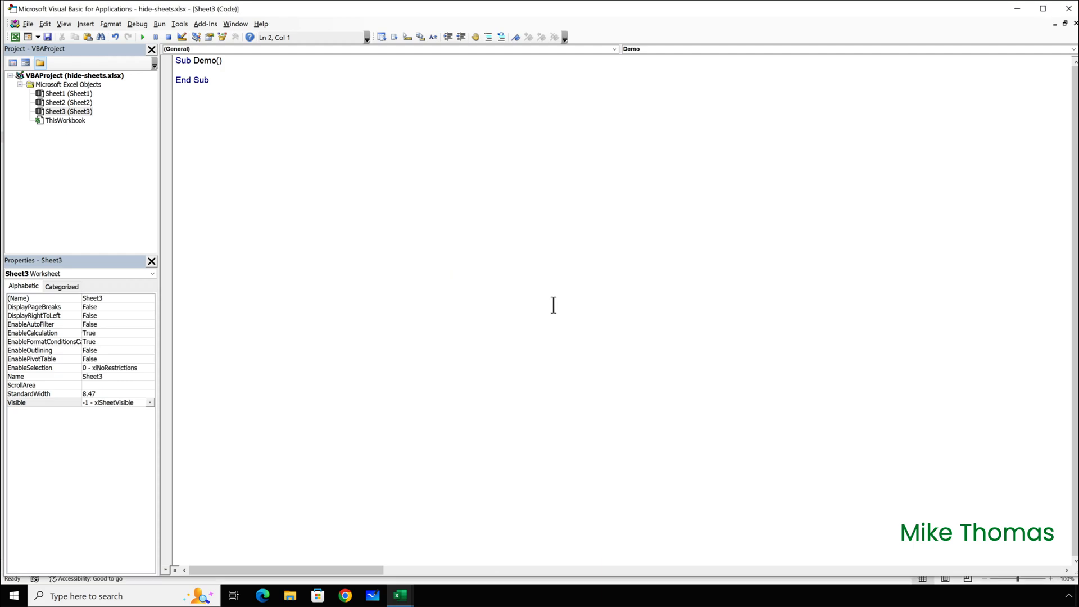
mouse_move(639, 204)
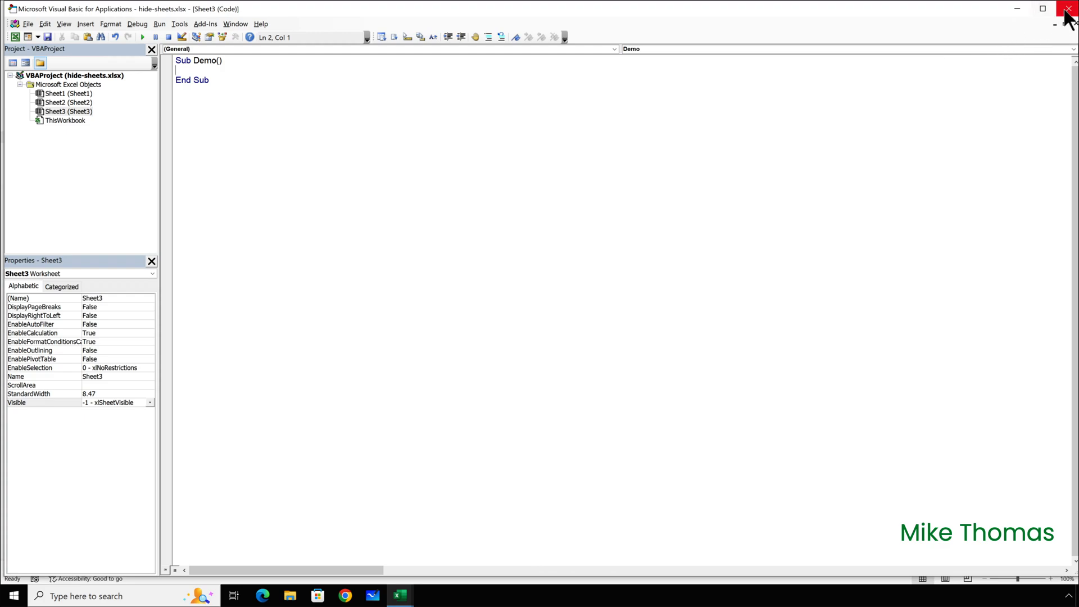
Close the VBA editor and save, getting the macro-free workbook warning
click(1066, 9)
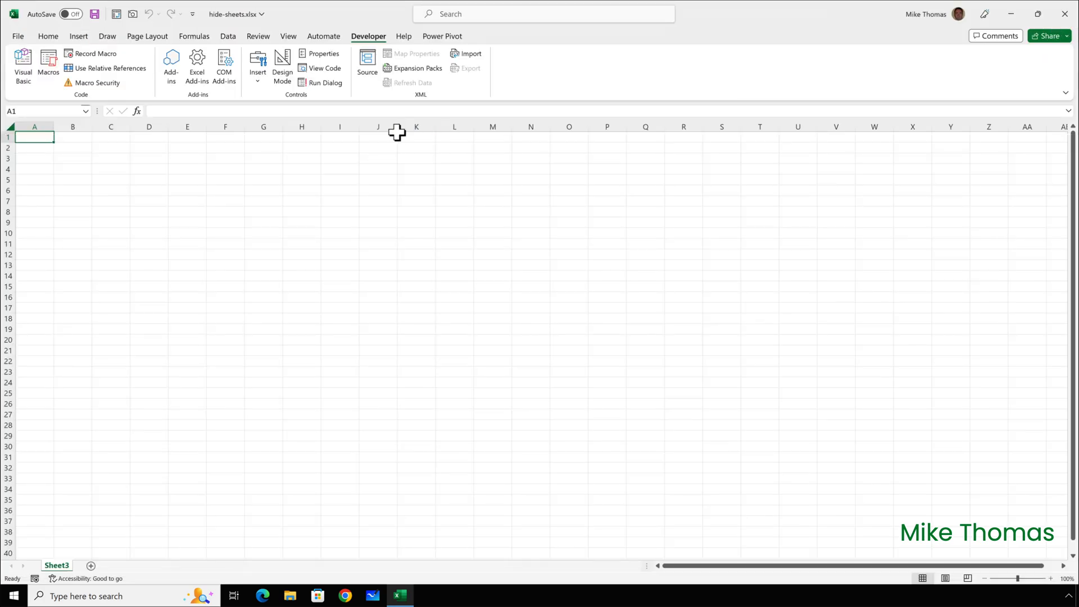
mouse_move(313, 195)
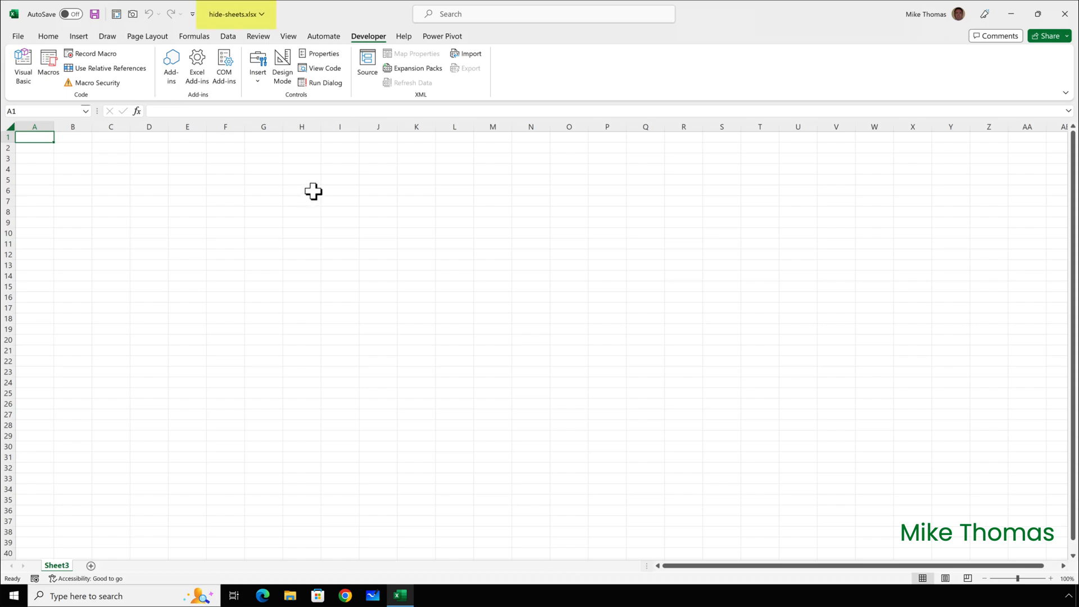
mouse_move(281, 154)
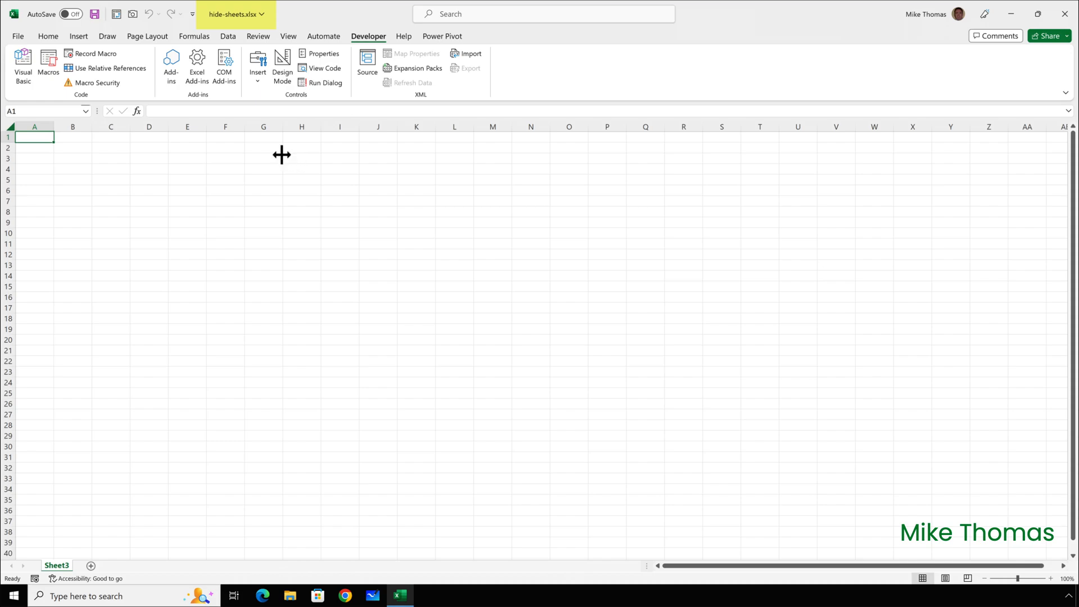
click(95, 13)
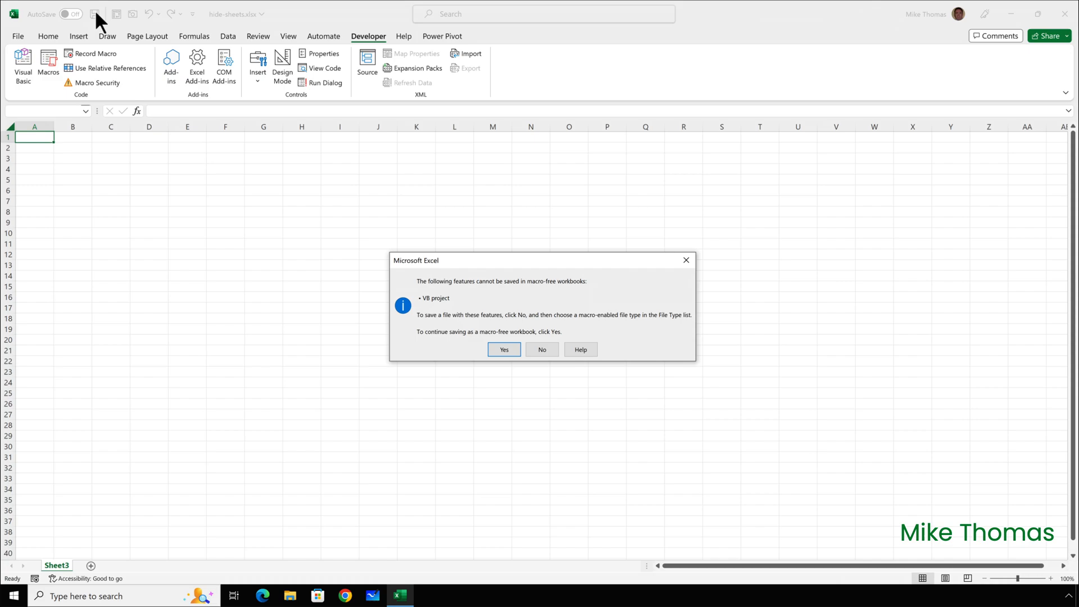
mouse_move(456, 343)
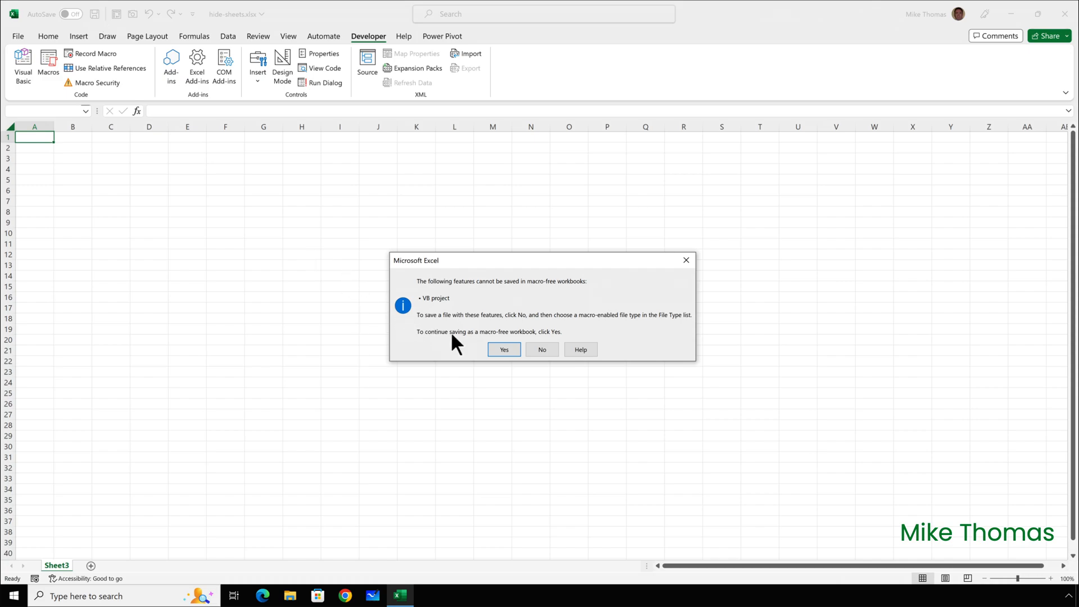
Decline the macro-free save, save as Excel Macro-Enabled hide-sheets.xlsm, and close Excel
click(540, 349)
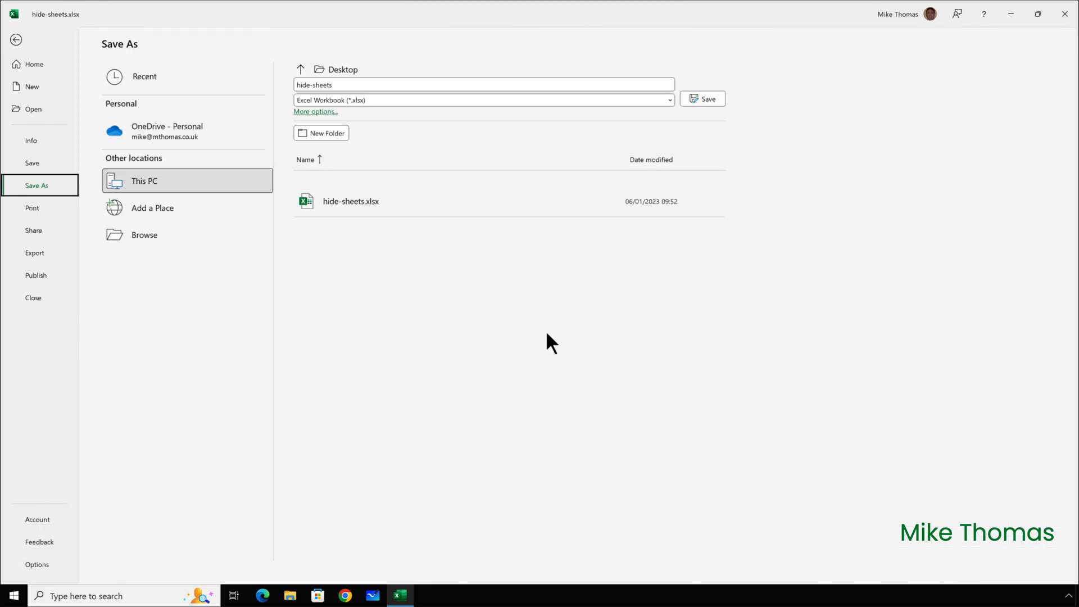
mouse_move(671, 100)
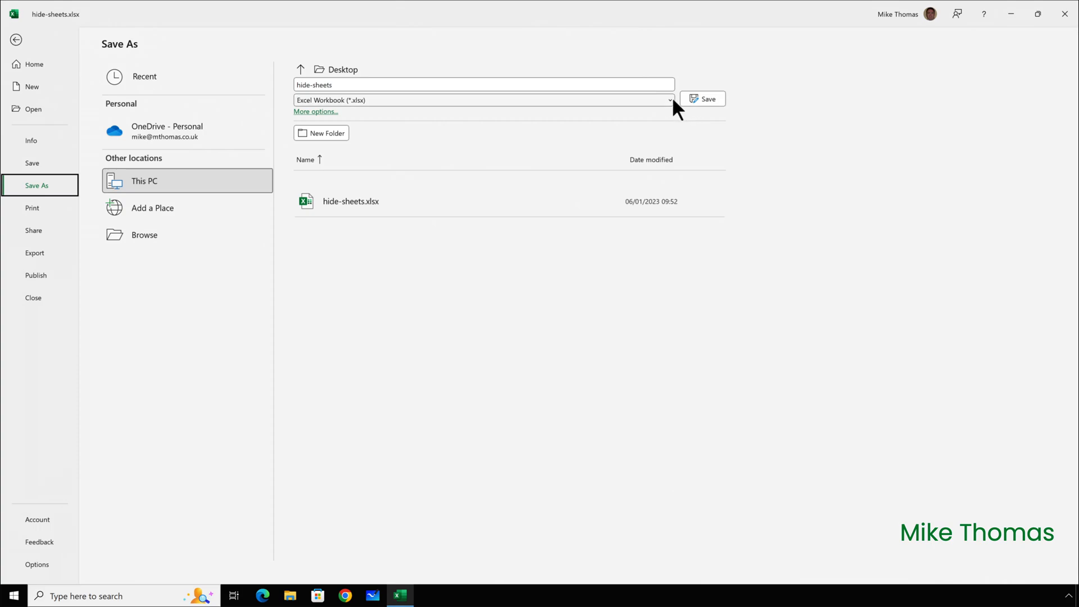
click(667, 100)
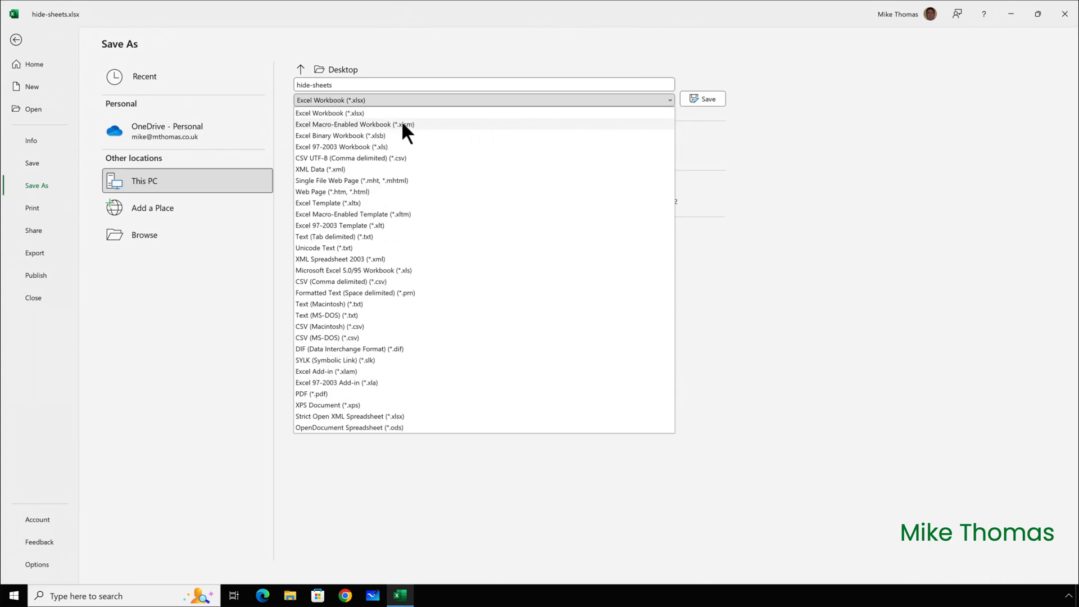
click(355, 124)
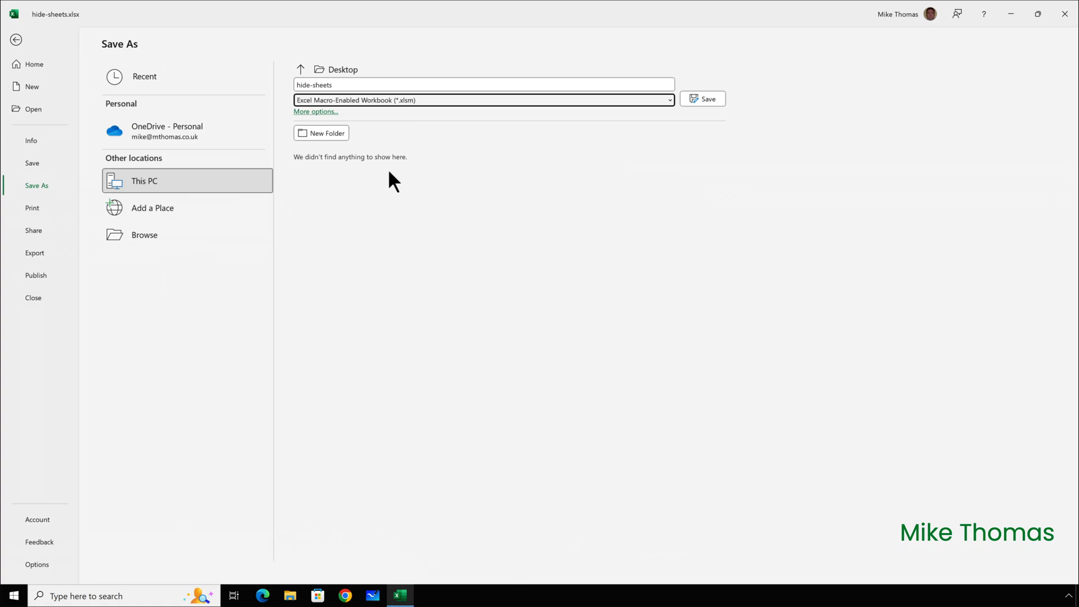
mouse_move(670, 111)
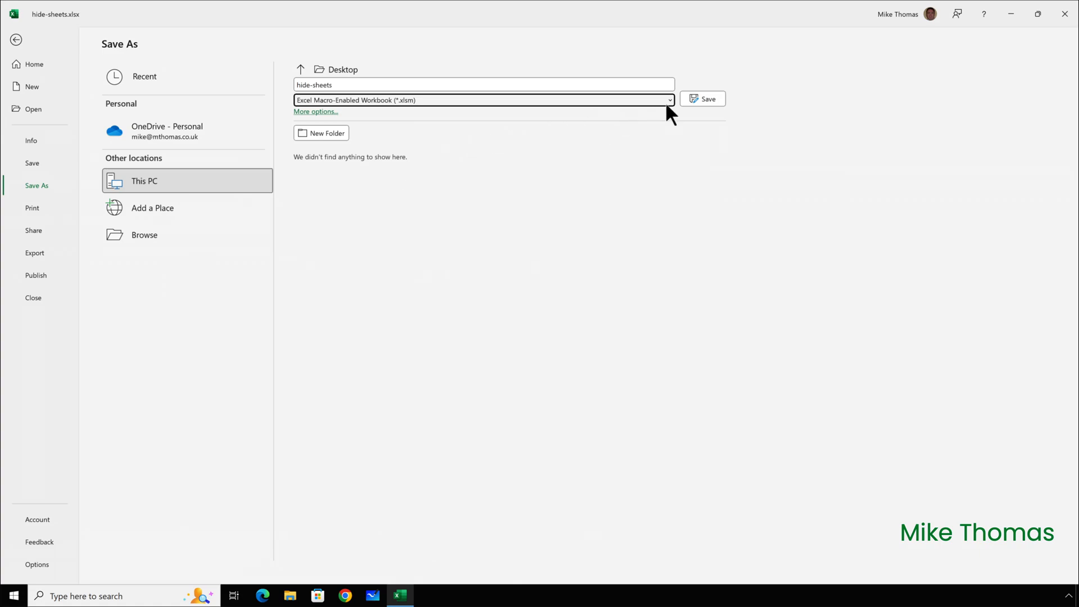
click(702, 99)
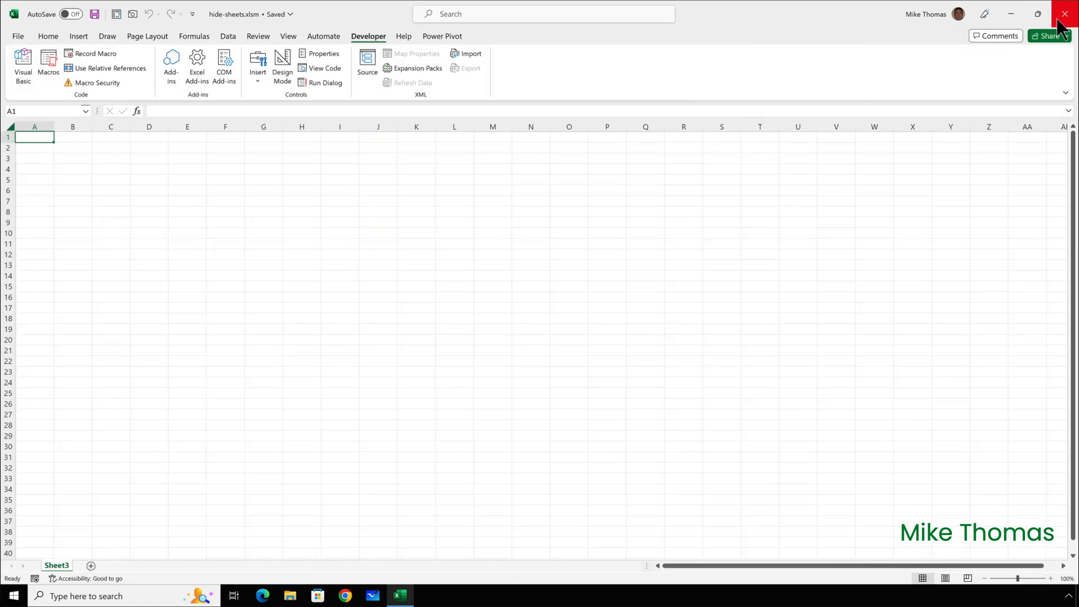
click(1066, 14)
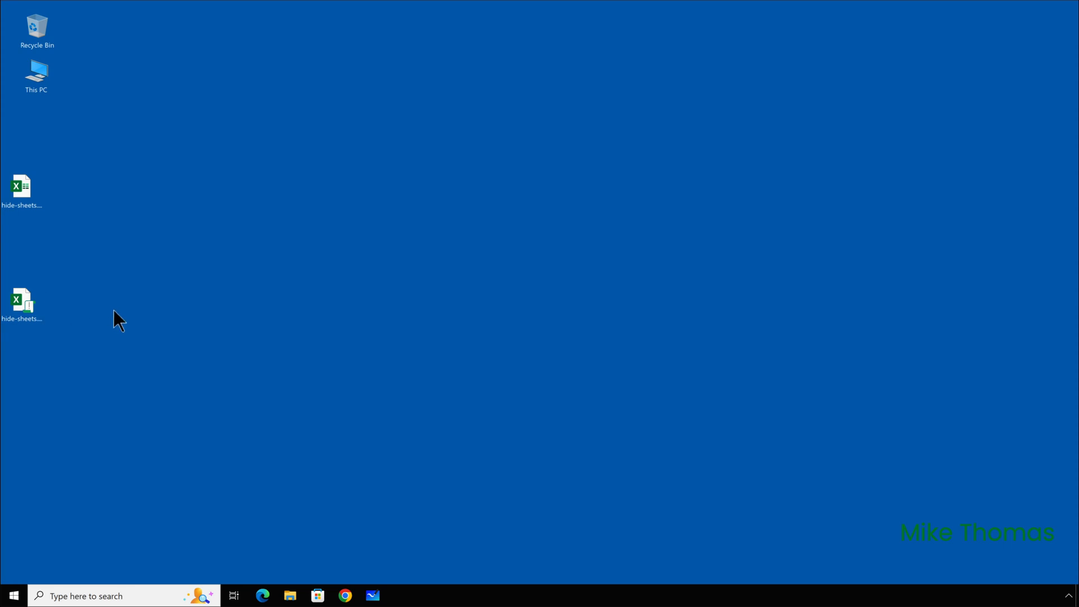
Delete hide-sheets.xlsx to the Recycle Bin and reopen hide-sheets.xlsm
click(22, 306)
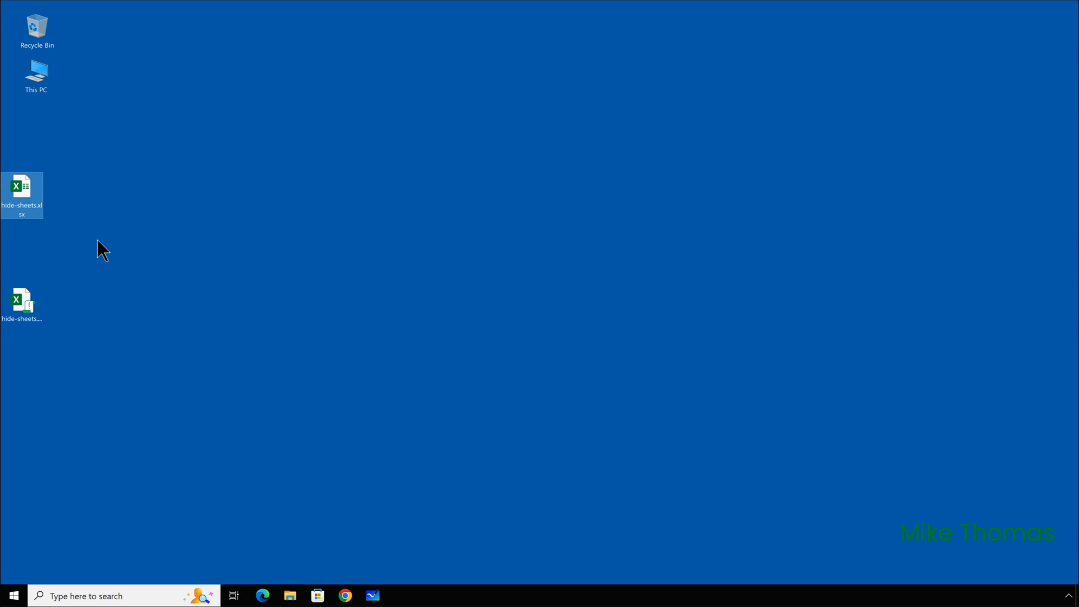
mouse_move(66, 213)
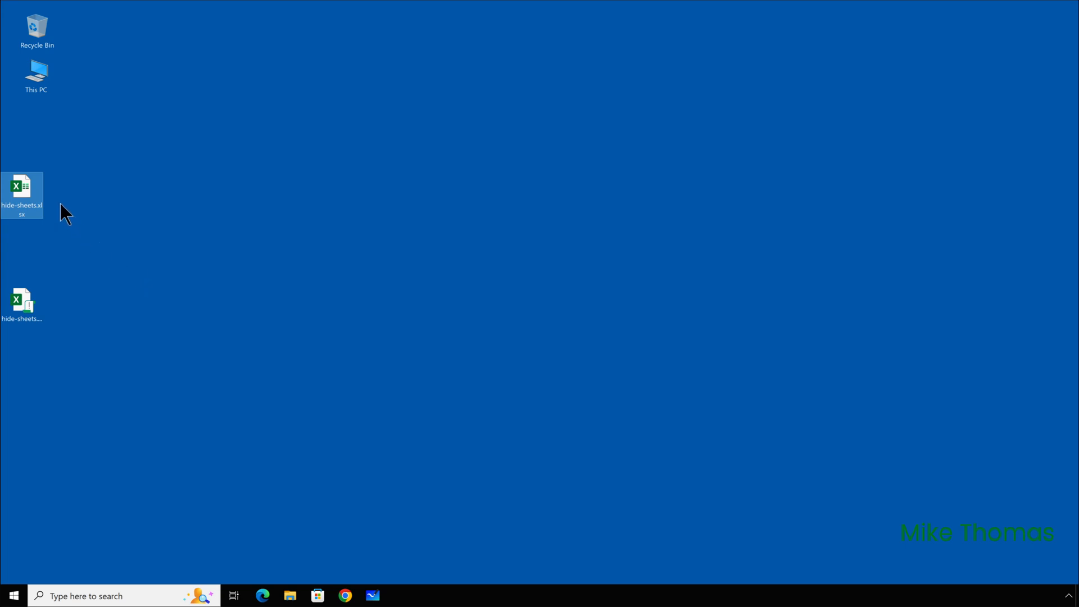
key(Delete)
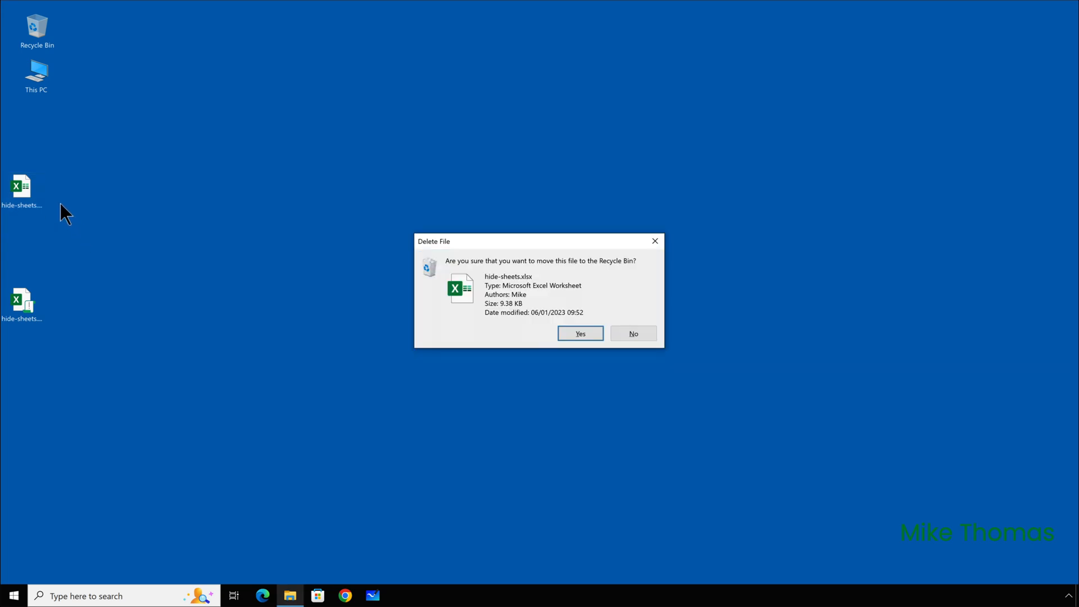
click(579, 333)
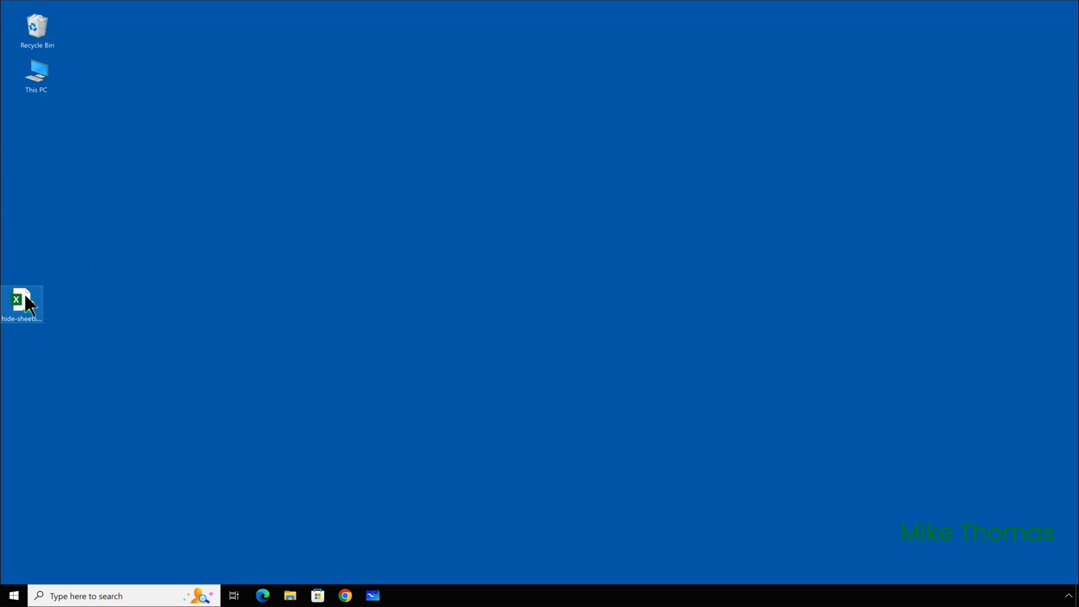
double_click(22, 299)
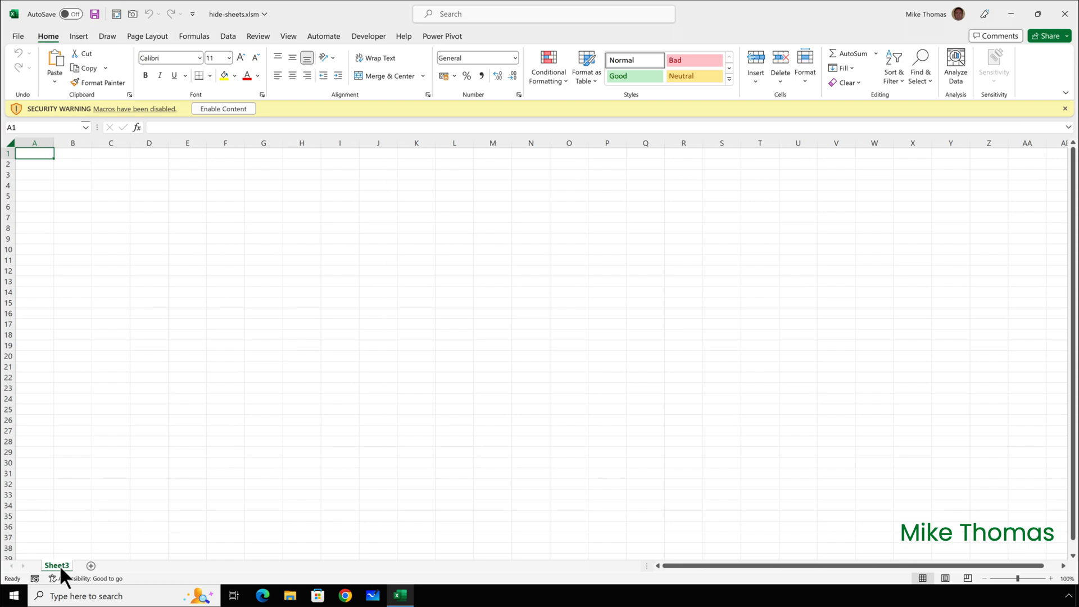
Confirm no sheets can be unhidden from Sheet3, then expand VBAProject to trigger the password prompt
right_click(56, 565)
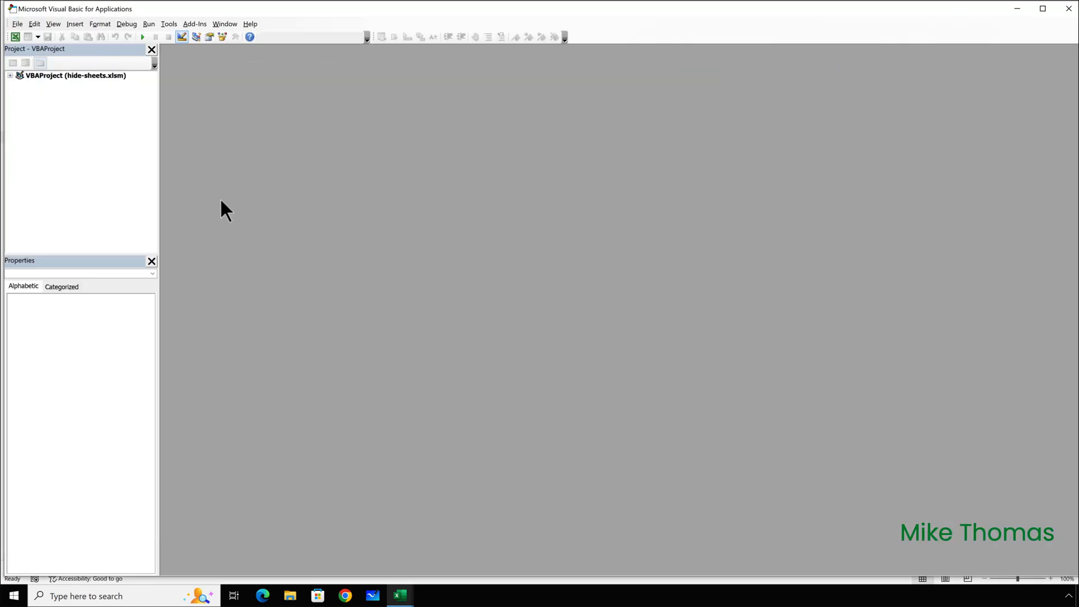
mouse_move(75, 110)
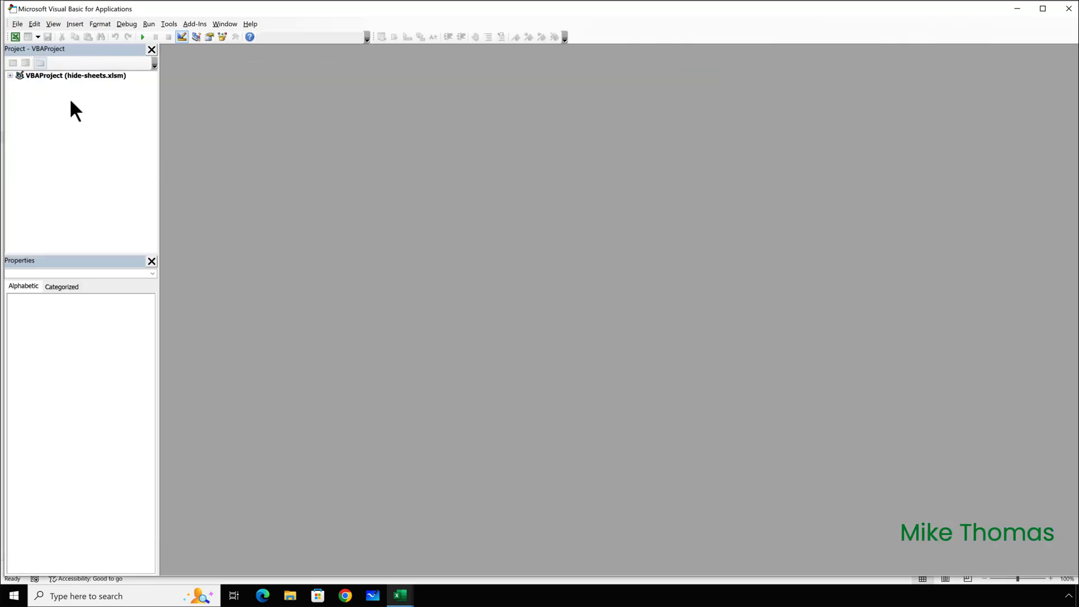
mouse_move(58, 100)
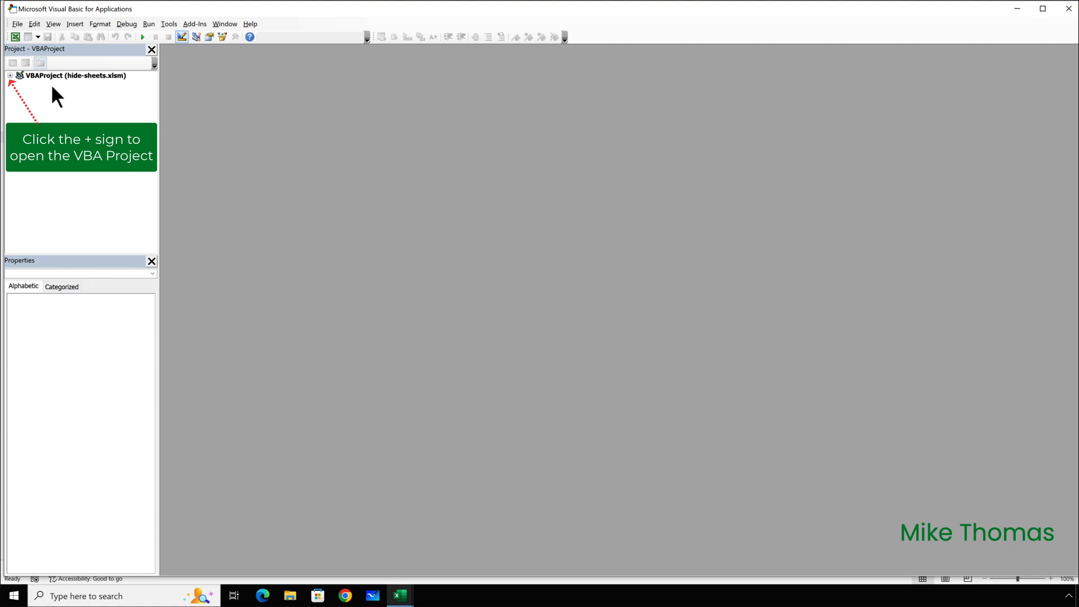
mouse_move(11, 82)
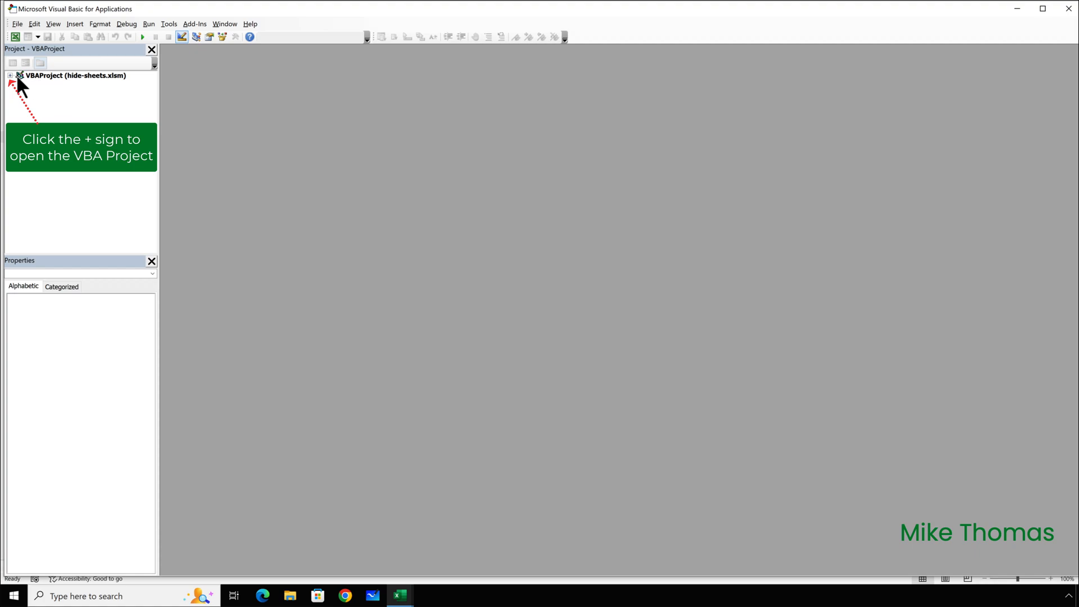
click(12, 76)
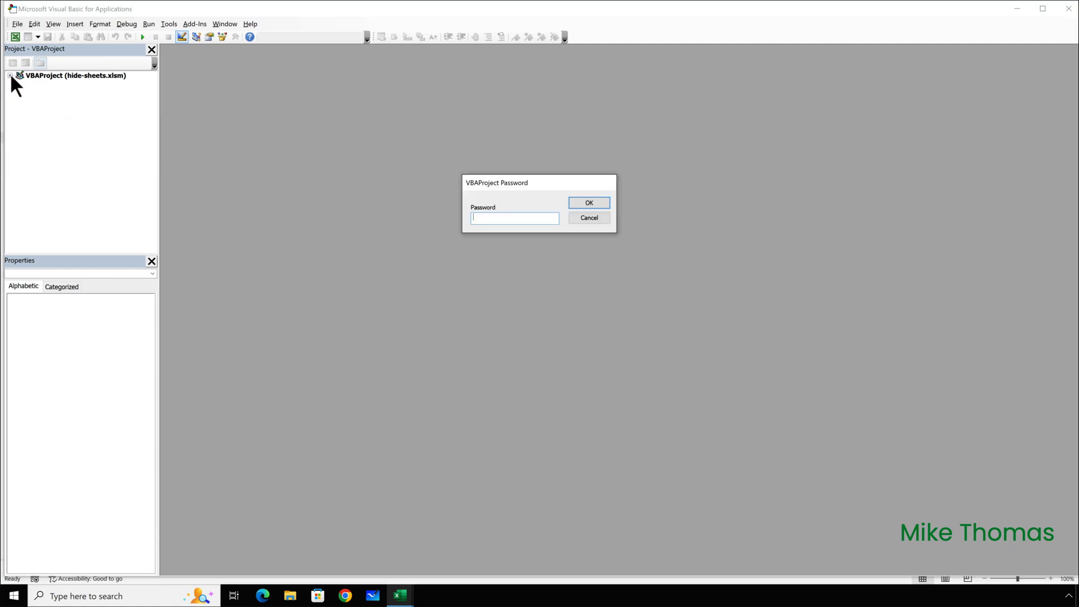